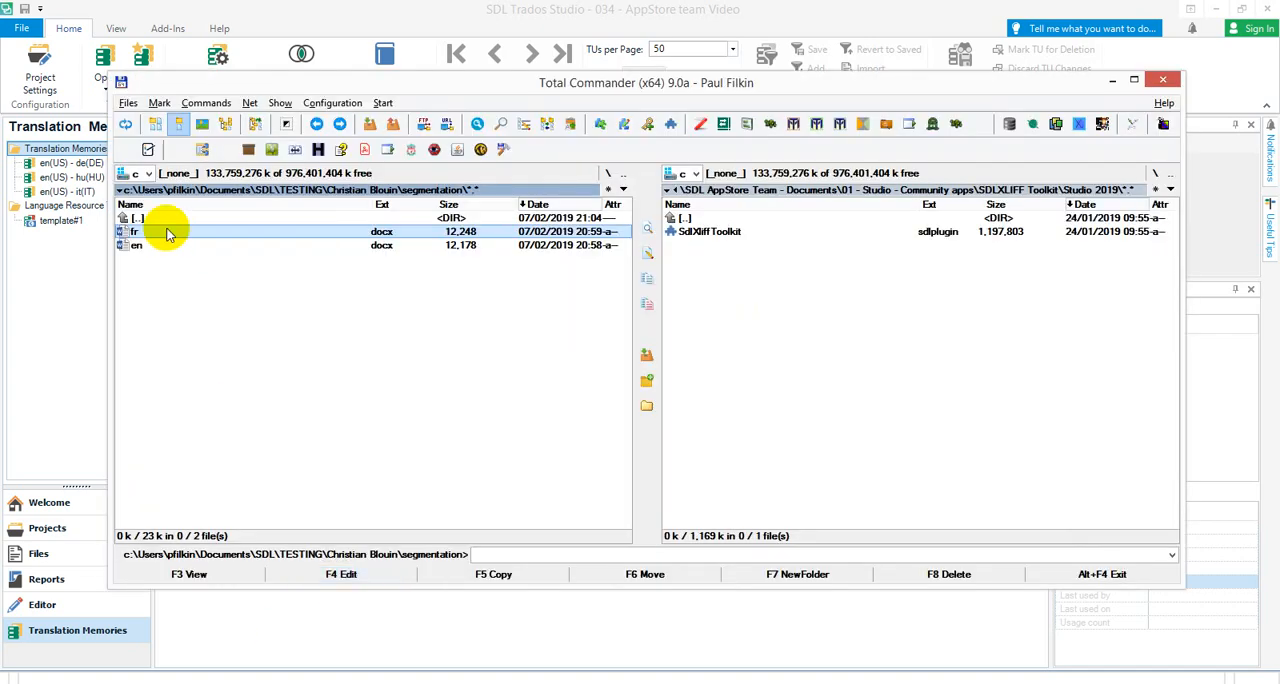
Review fr.docx and en.docx in Word, checking the (3)–(6) numbered lines, then close Word.
{"action": "double_click", "coordinate": [135, 231]}
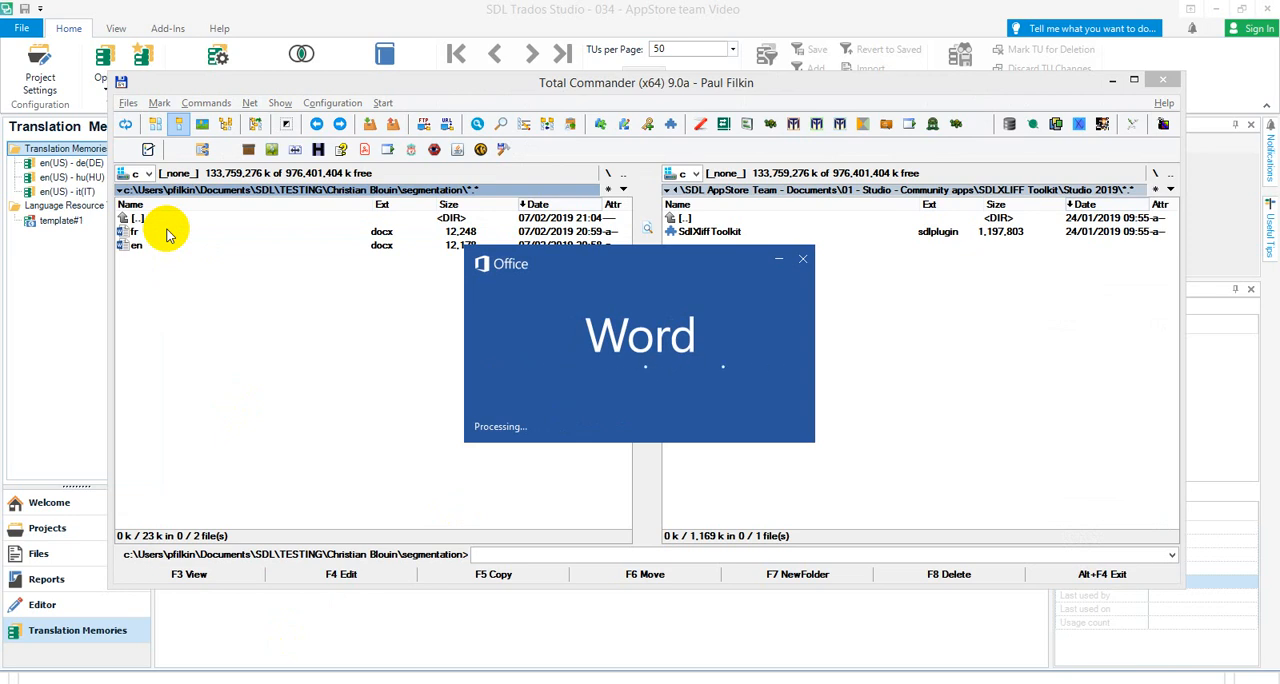
{"action": "double_click", "coordinate": [135, 231]}
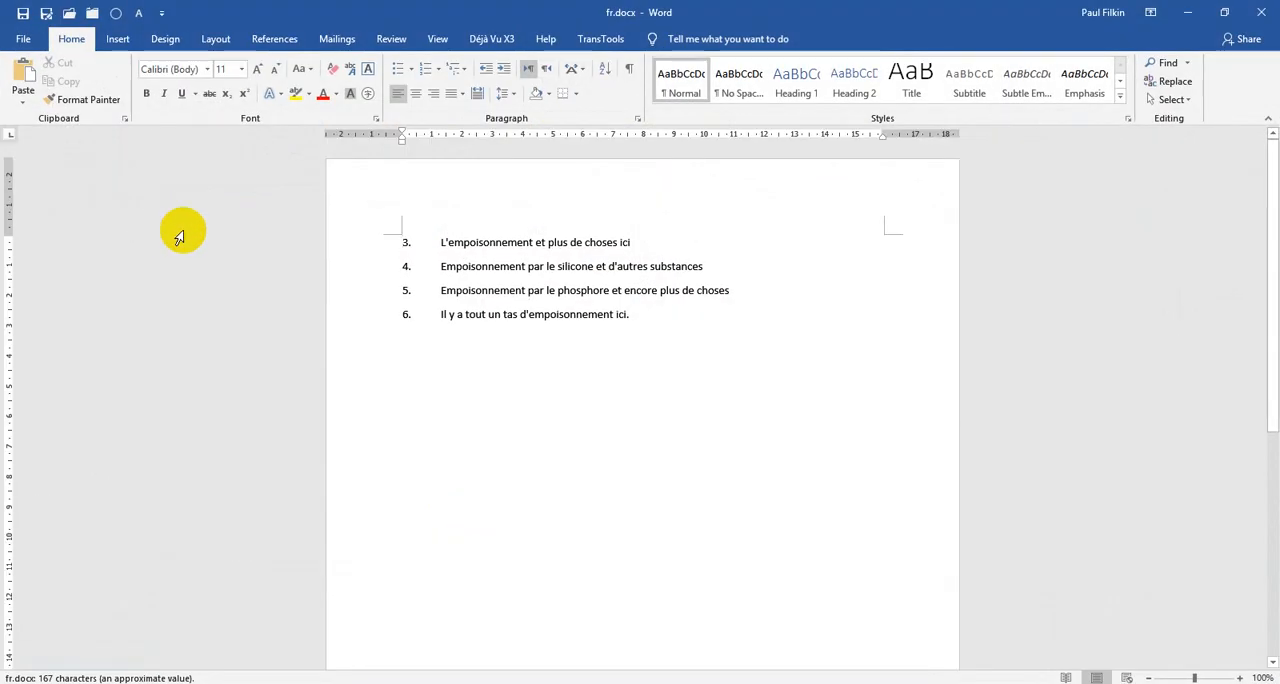
{"action": "mouse_move", "coordinate": [1267, 61]}
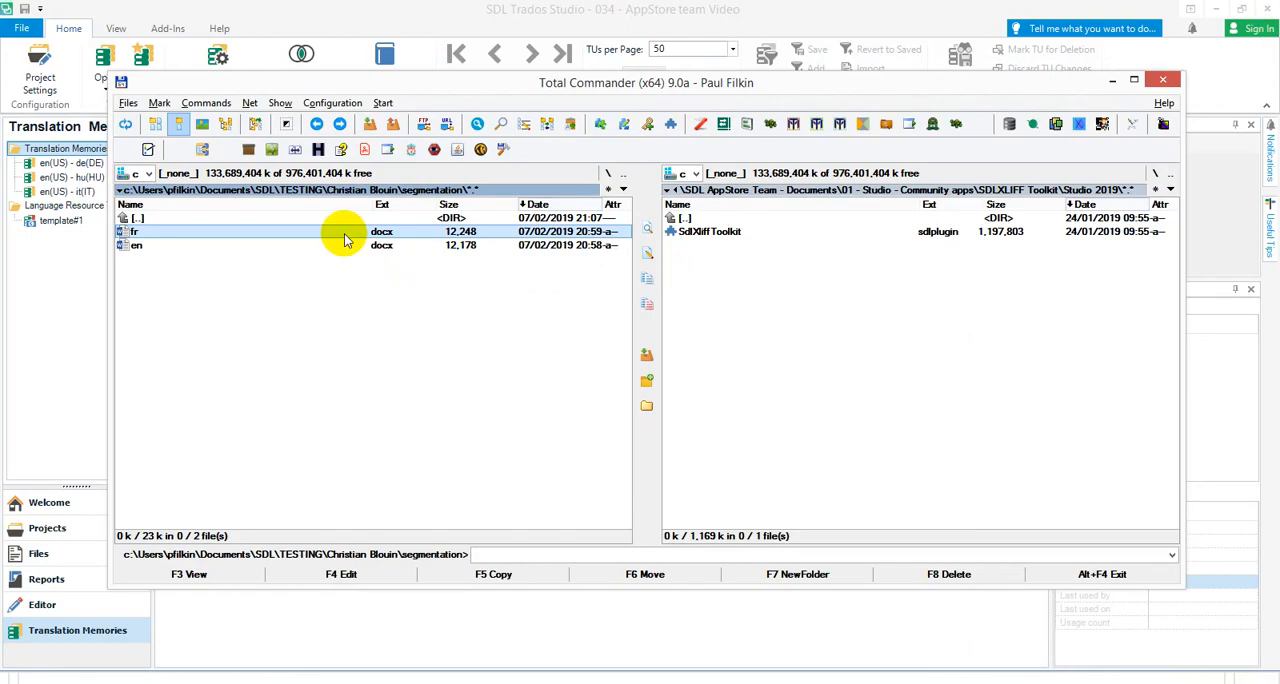
{"action": "left_click", "coordinate": [135, 245]}
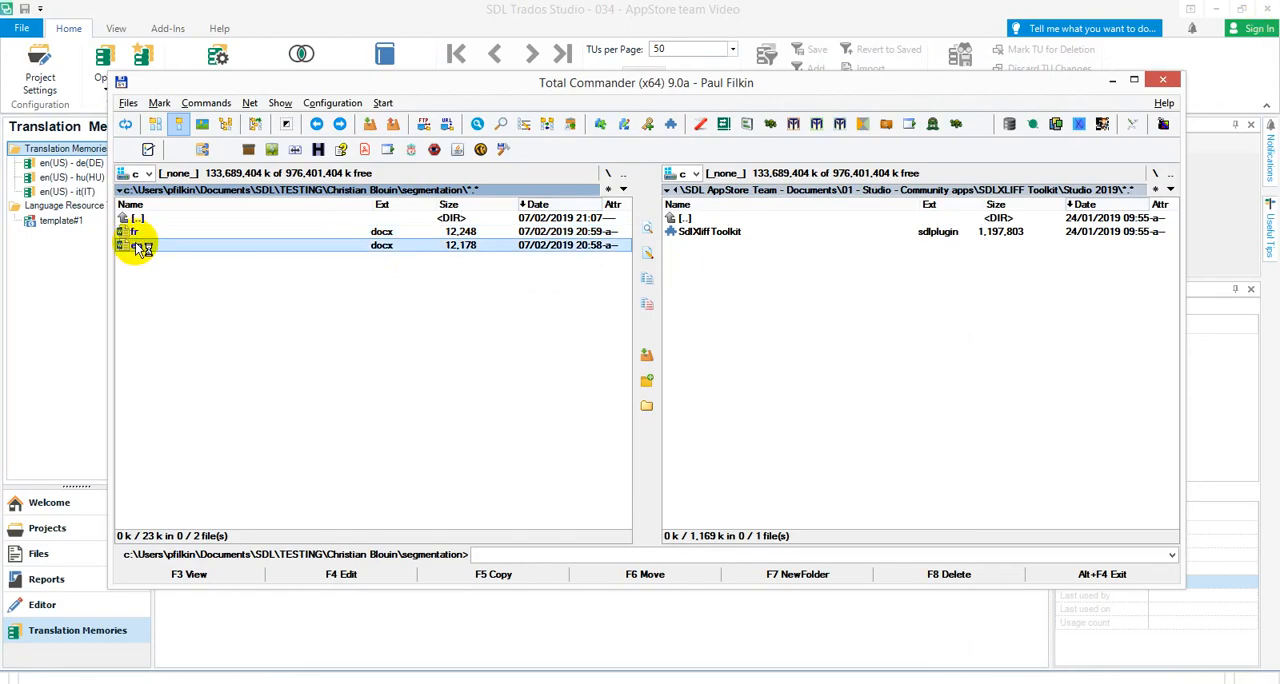
{"action": "double_click", "coordinate": [135, 245]}
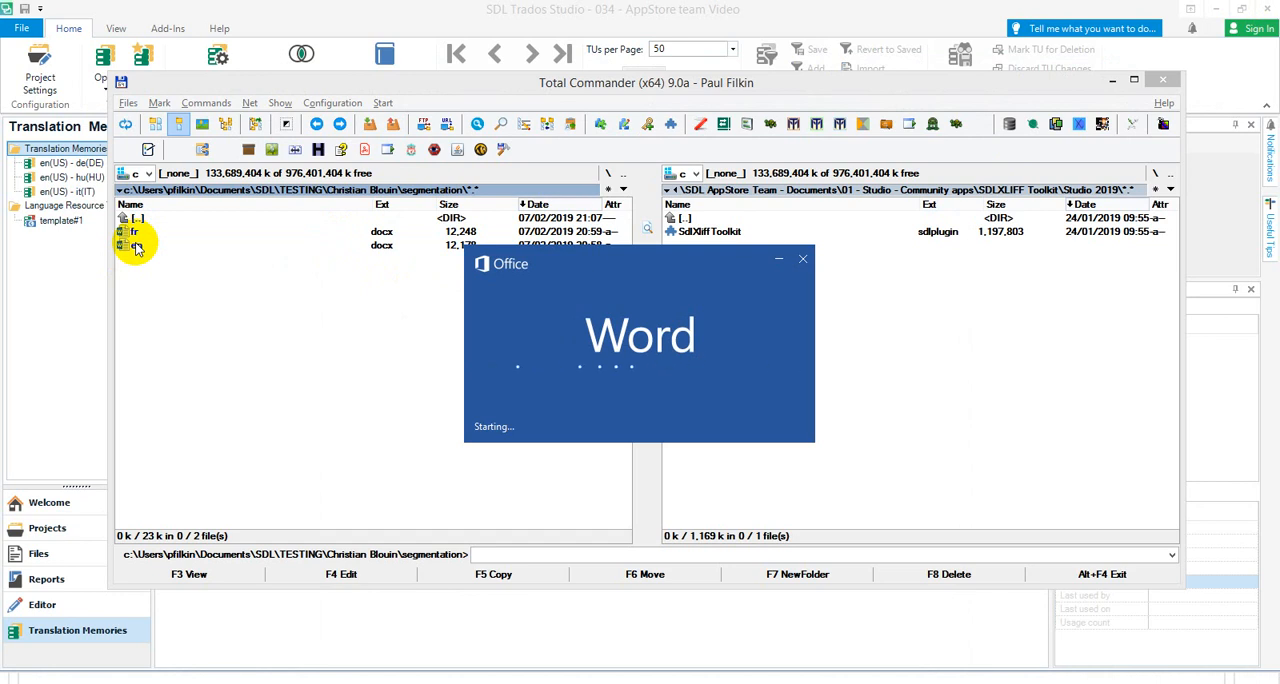
{"action": "double_click", "coordinate": [135, 245]}
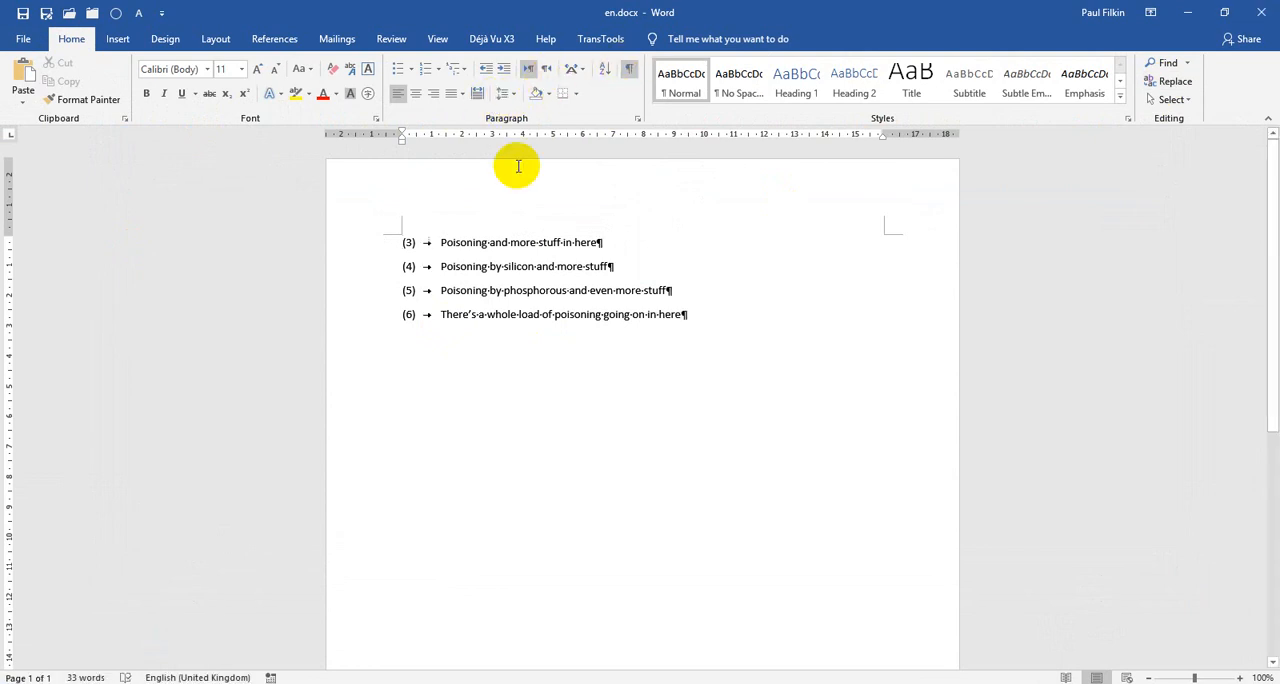
{"action": "mouse_move", "coordinate": [430, 250]}
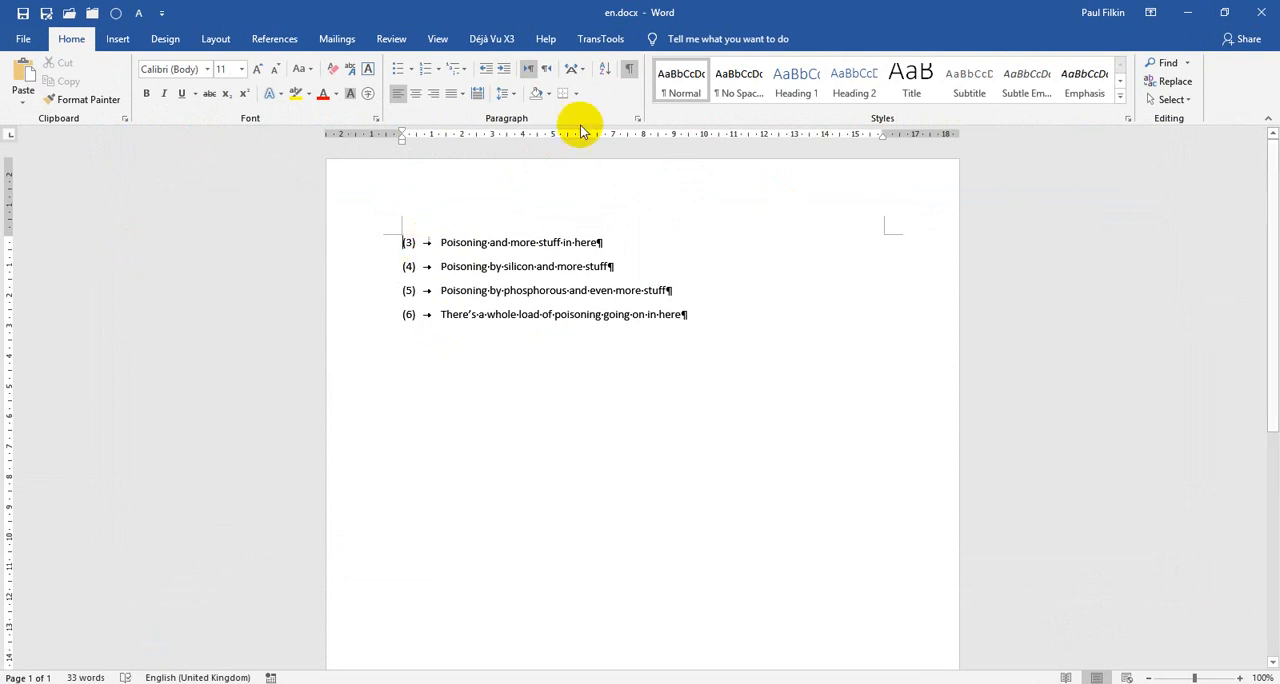
{"action": "left_click", "coordinate": [630, 67]}
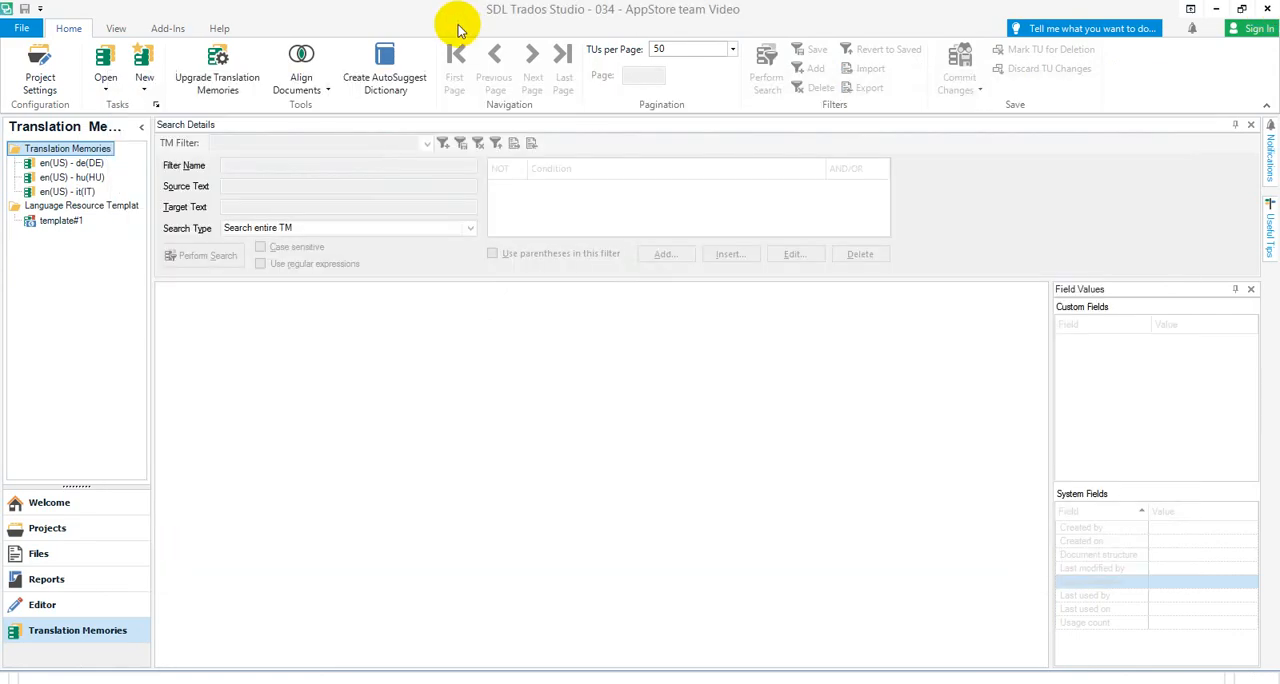
Start Align Single File Pair and create a new translation memory named fr-en.
{"action": "left_click", "coordinate": [300, 70]}
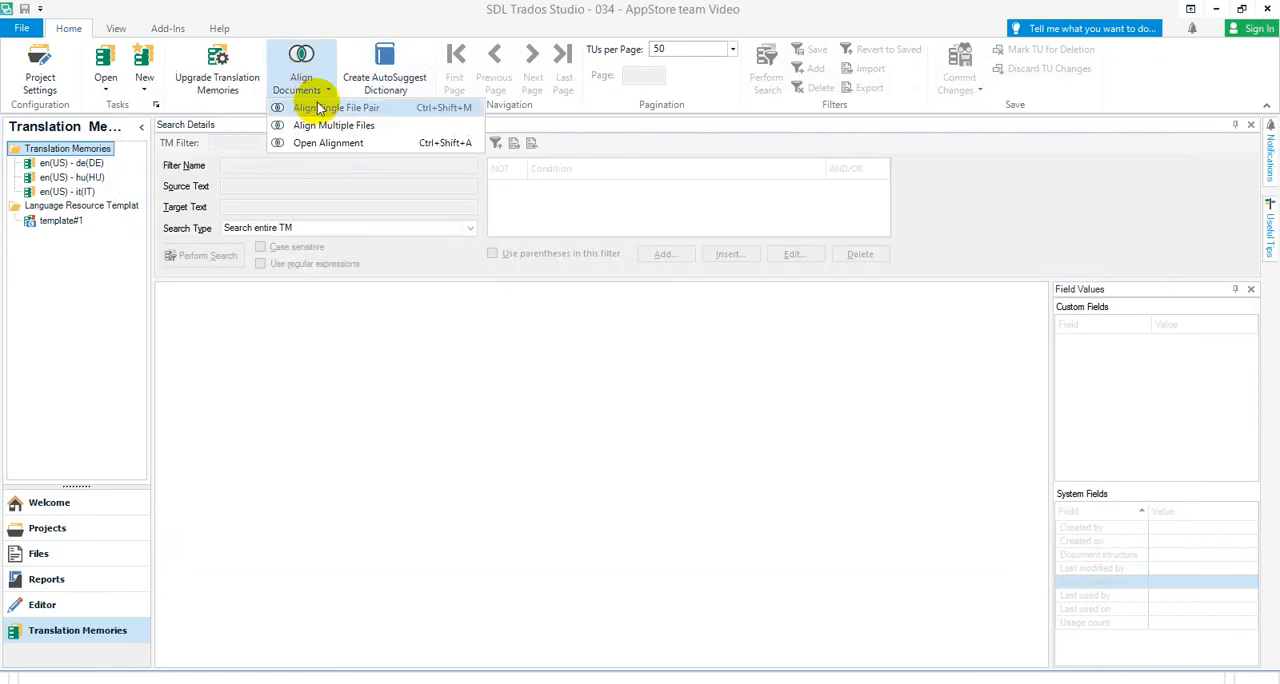
{"action": "left_click", "coordinate": [319, 107]}
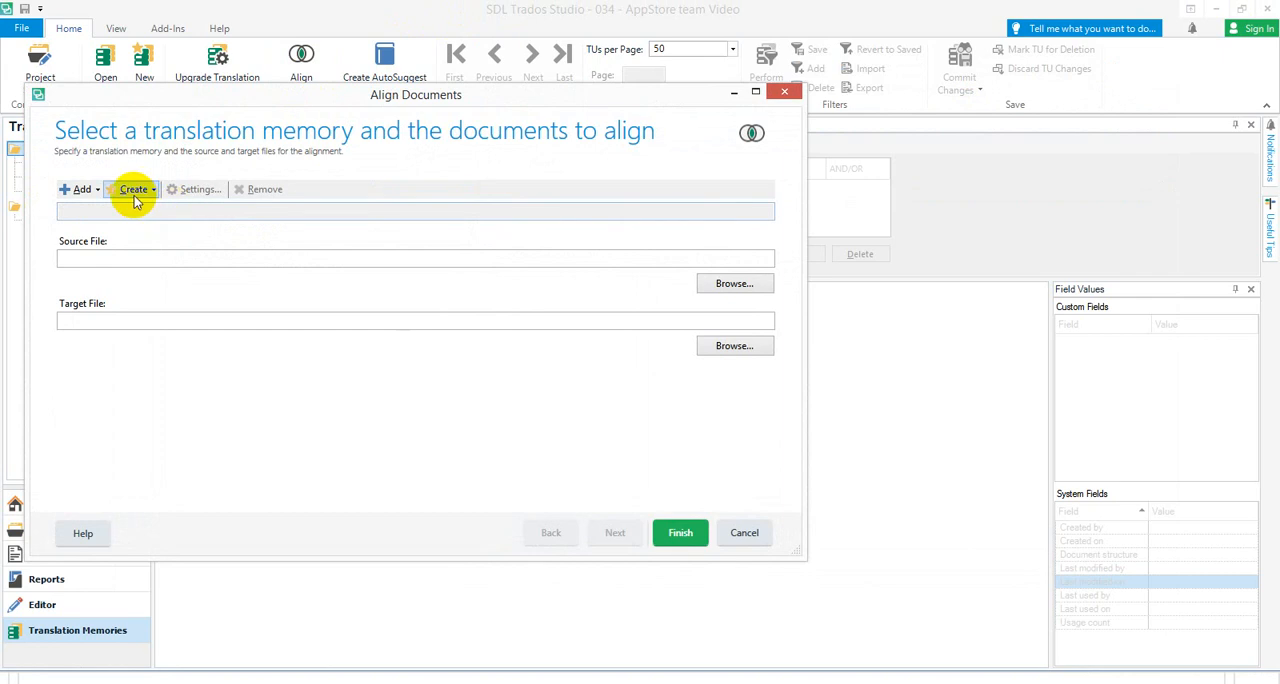
{"action": "mouse_move", "coordinate": [159, 213]}
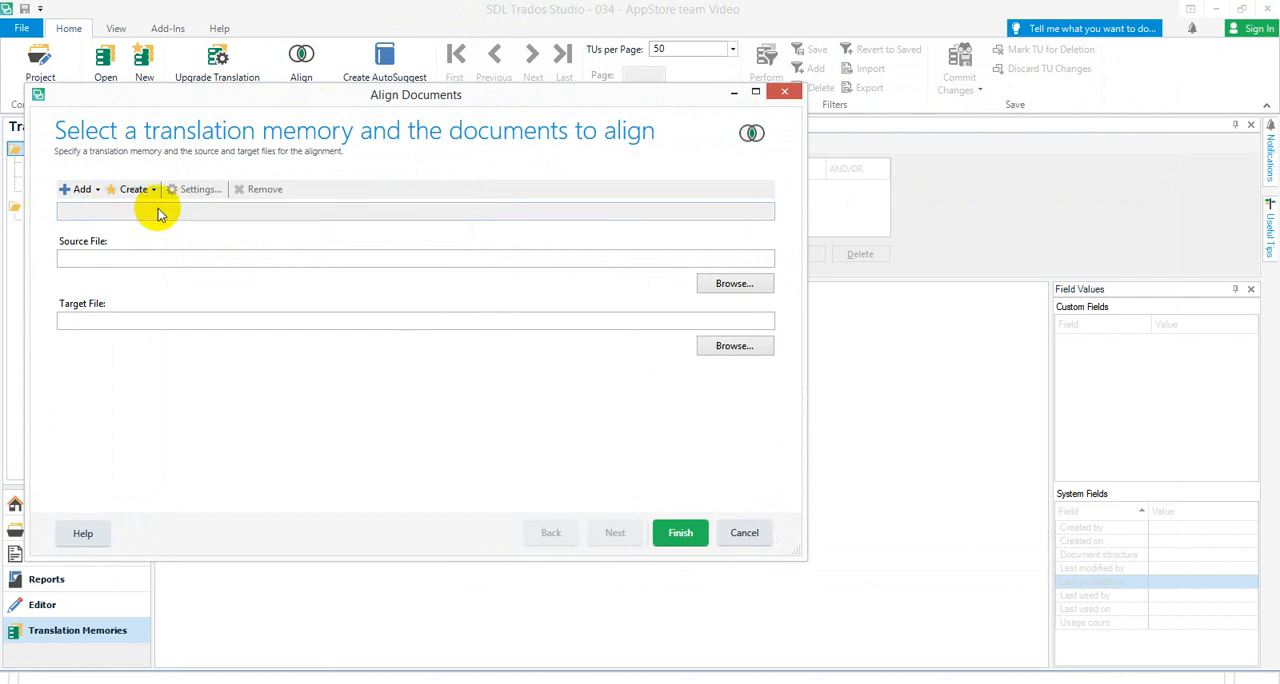
{"action": "left_click", "coordinate": [131, 189]}
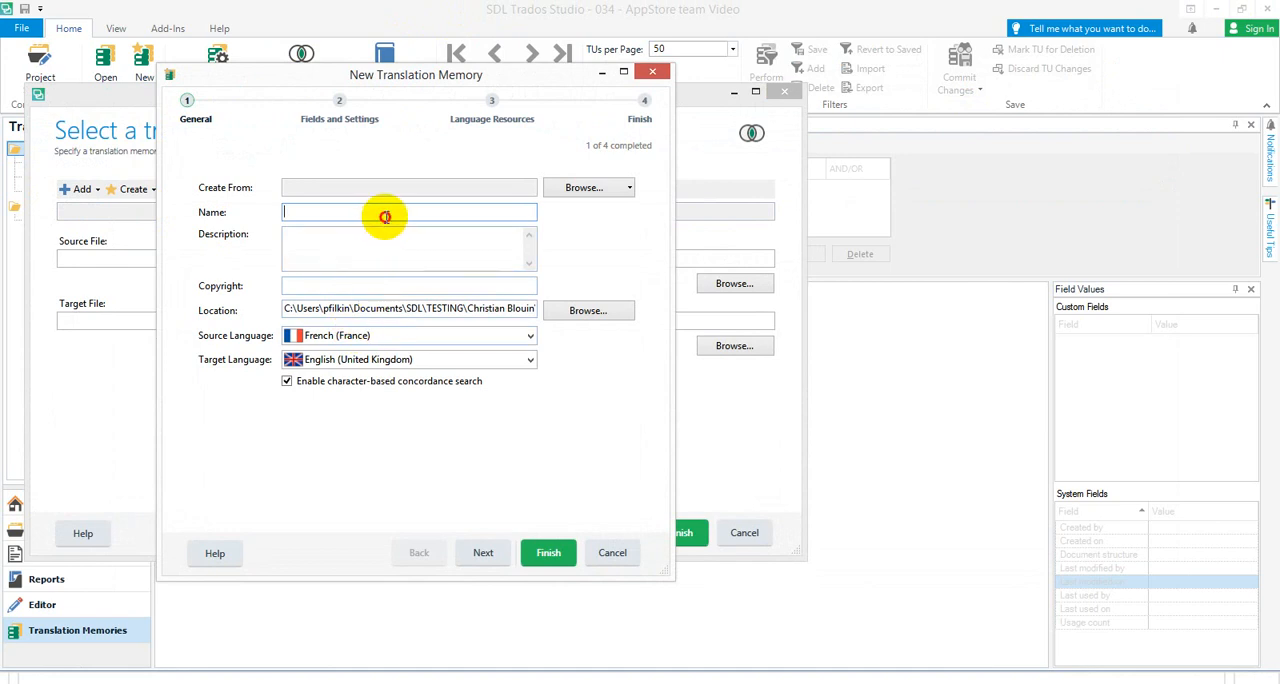
{"action": "type", "text": "fr-en"}
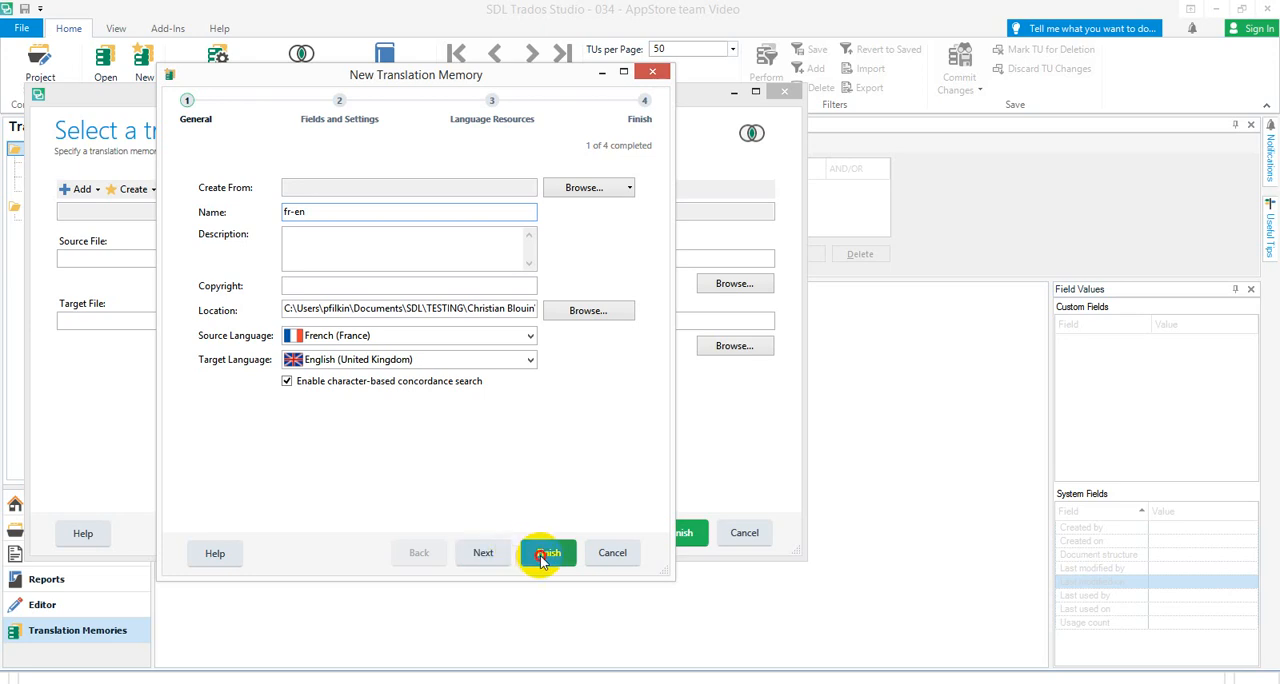
{"action": "left_click", "coordinate": [547, 553]}
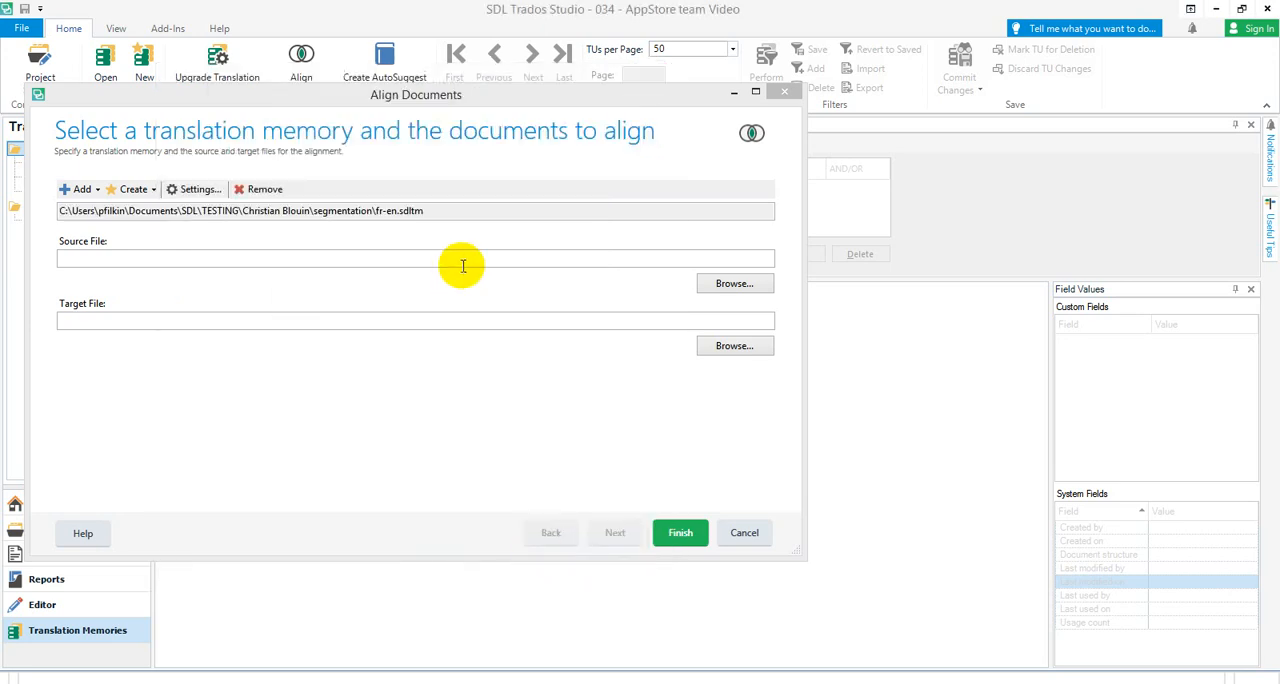
Load fr.docx as the source file and move on to choosing the target file.
{"action": "left_click", "coordinate": [735, 283]}
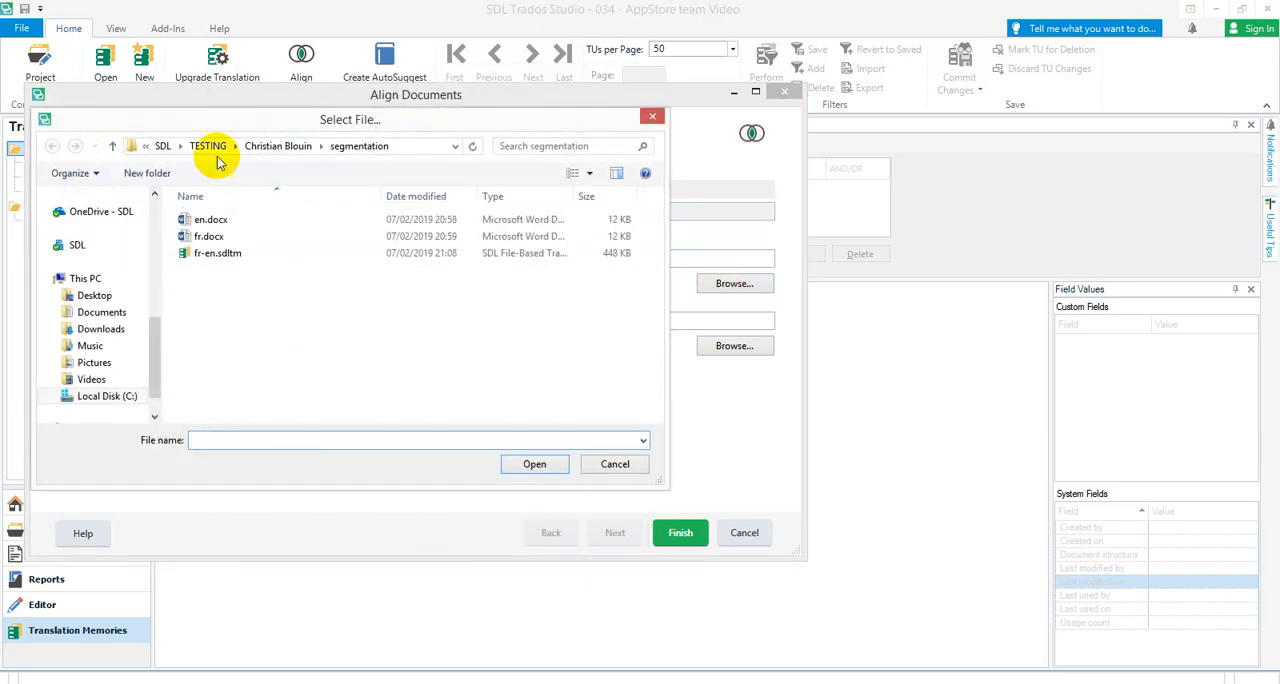
{"action": "left_click", "coordinate": [208, 236]}
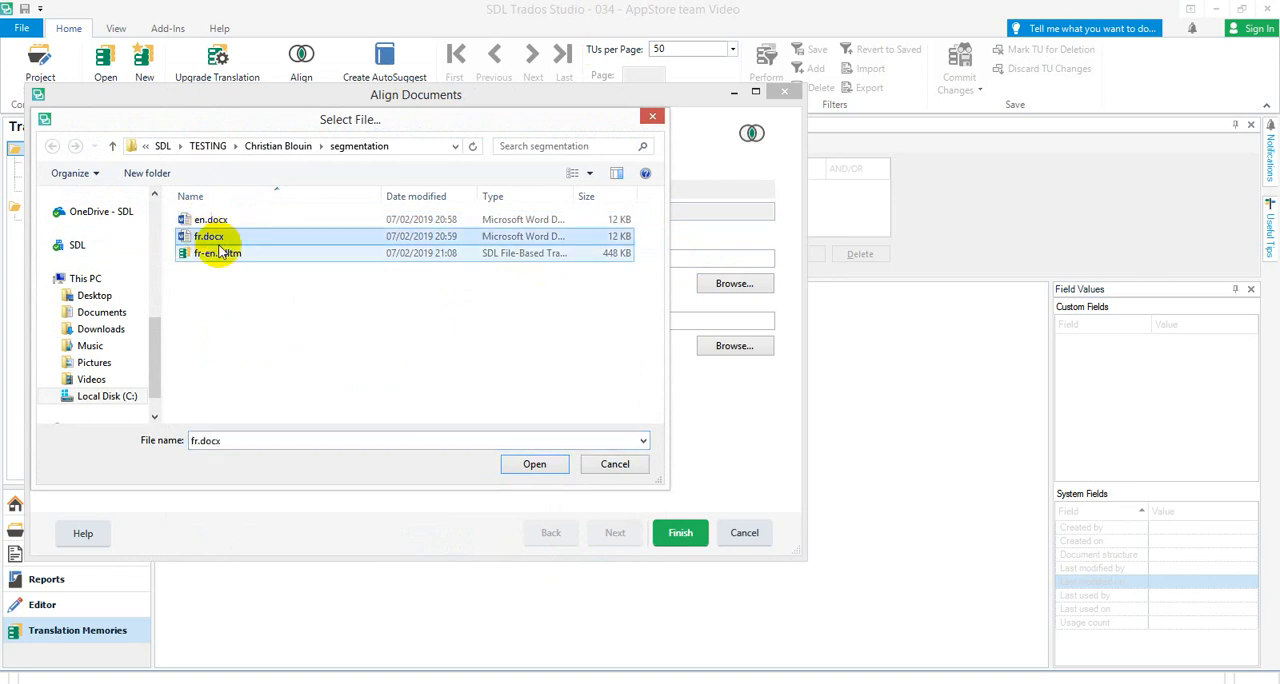
{"action": "left_click", "coordinate": [534, 464]}
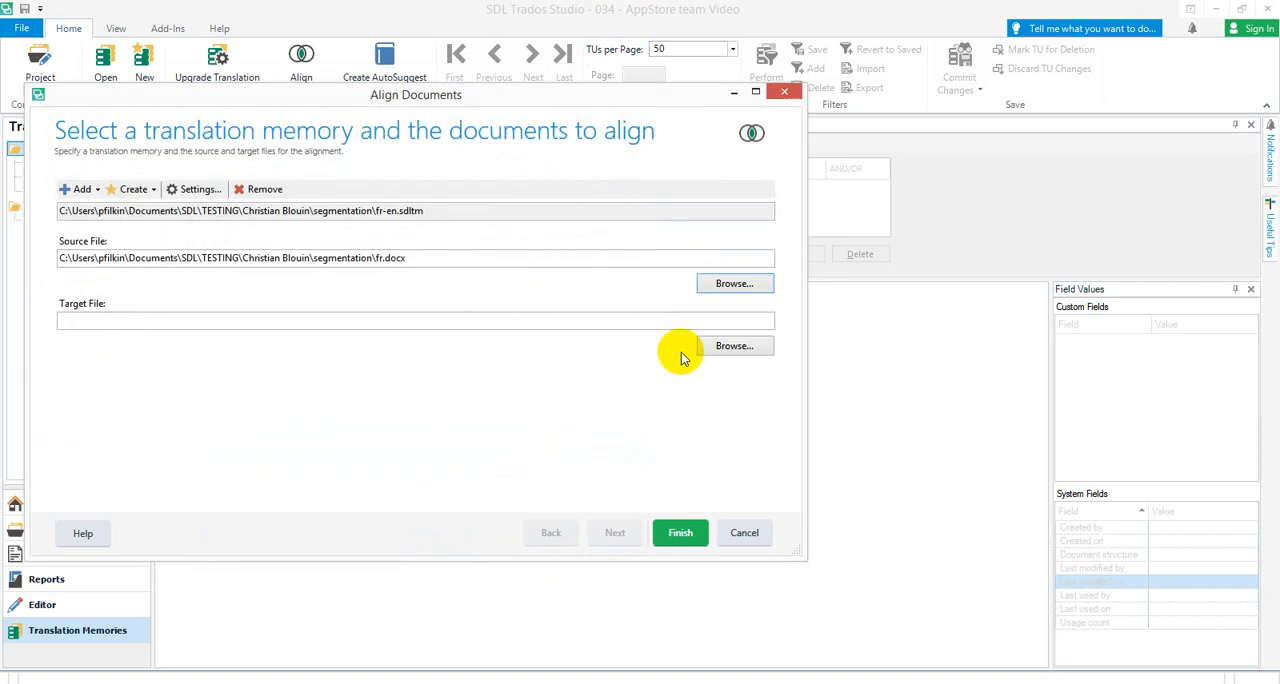
{"action": "left_click", "coordinate": [734, 345]}
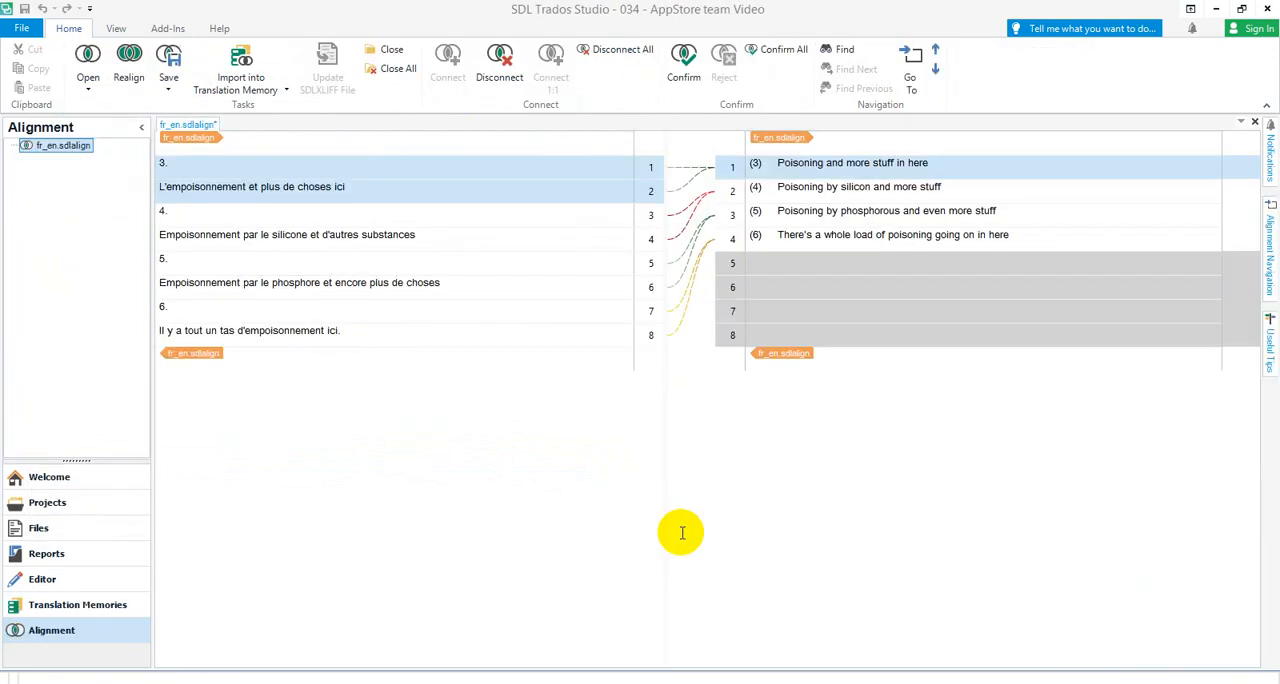
{"action": "mouse_move", "coordinate": [678, 534]}
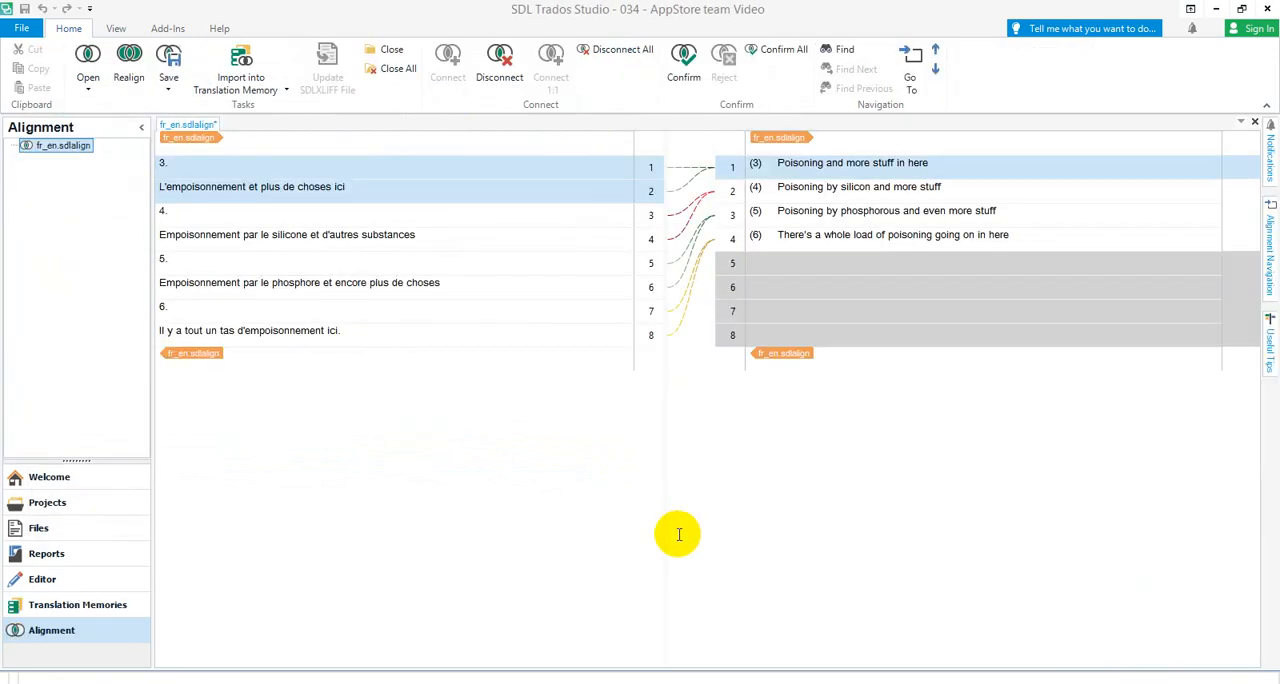
{"action": "mouse_move", "coordinate": [194, 174]}
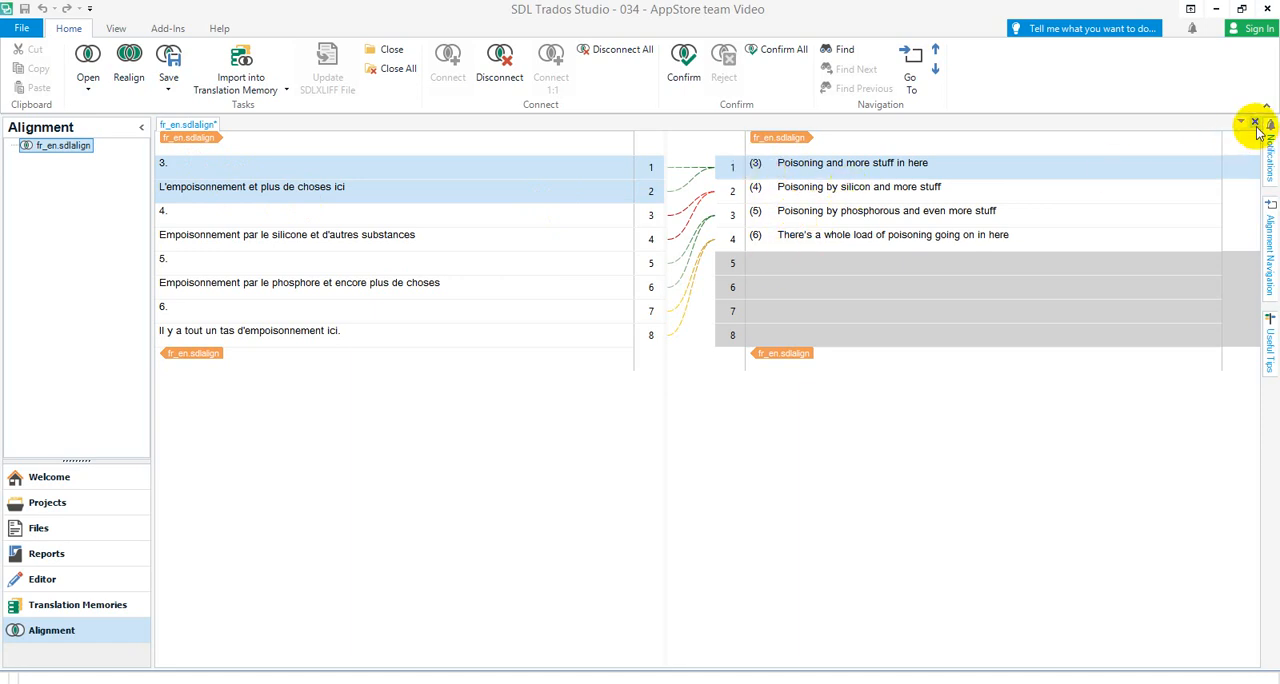
Close the alignment result and start a new file-pair alignment with the existing fr-en TM added.
{"action": "left_click", "coordinate": [49, 477]}
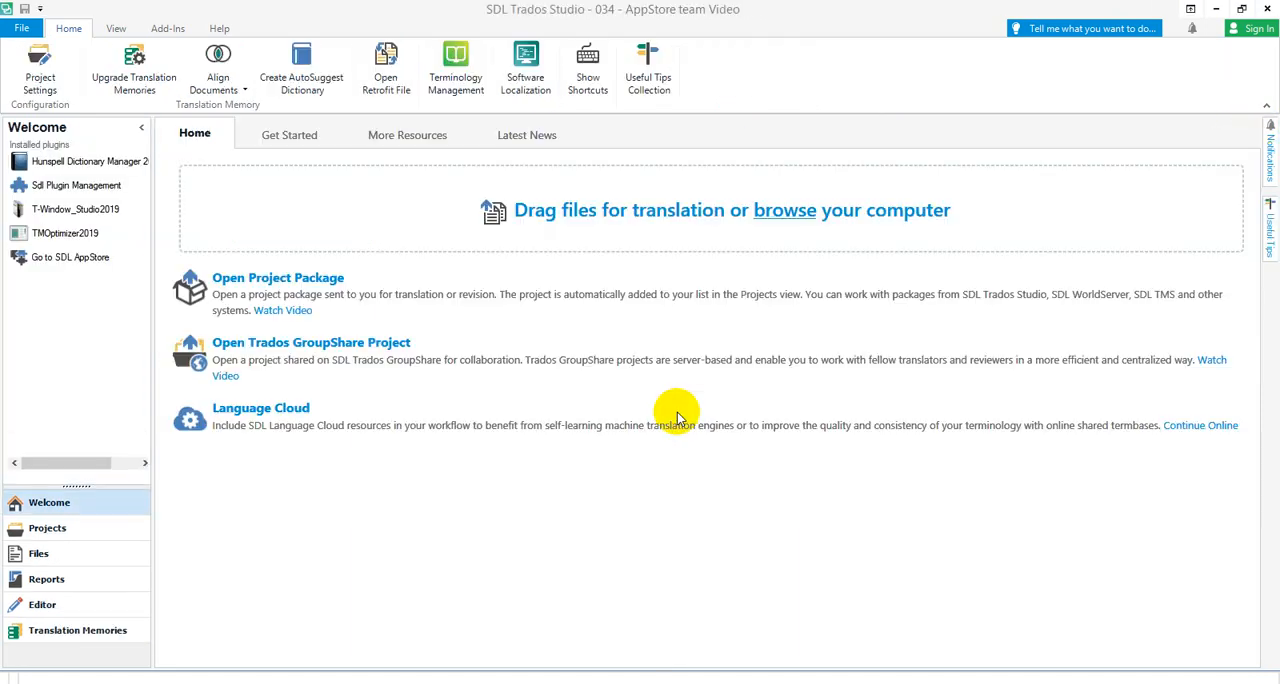
{"action": "left_click", "coordinate": [215, 72]}
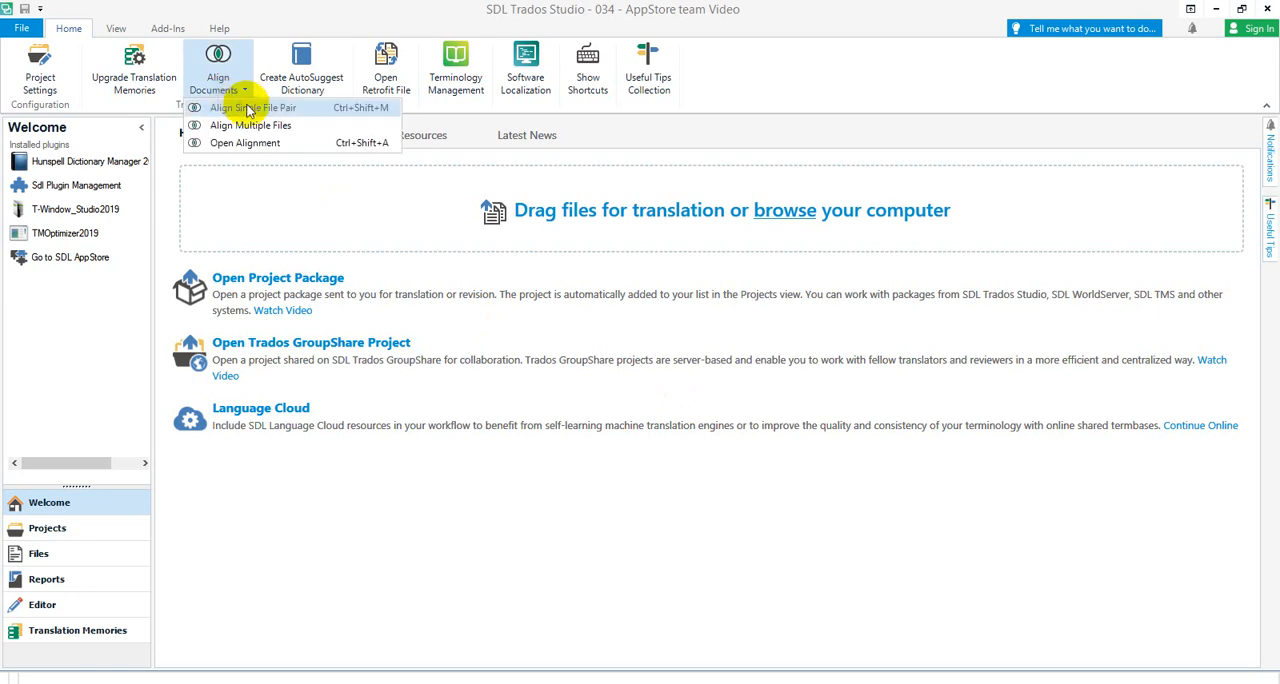
{"action": "left_click", "coordinate": [253, 107]}
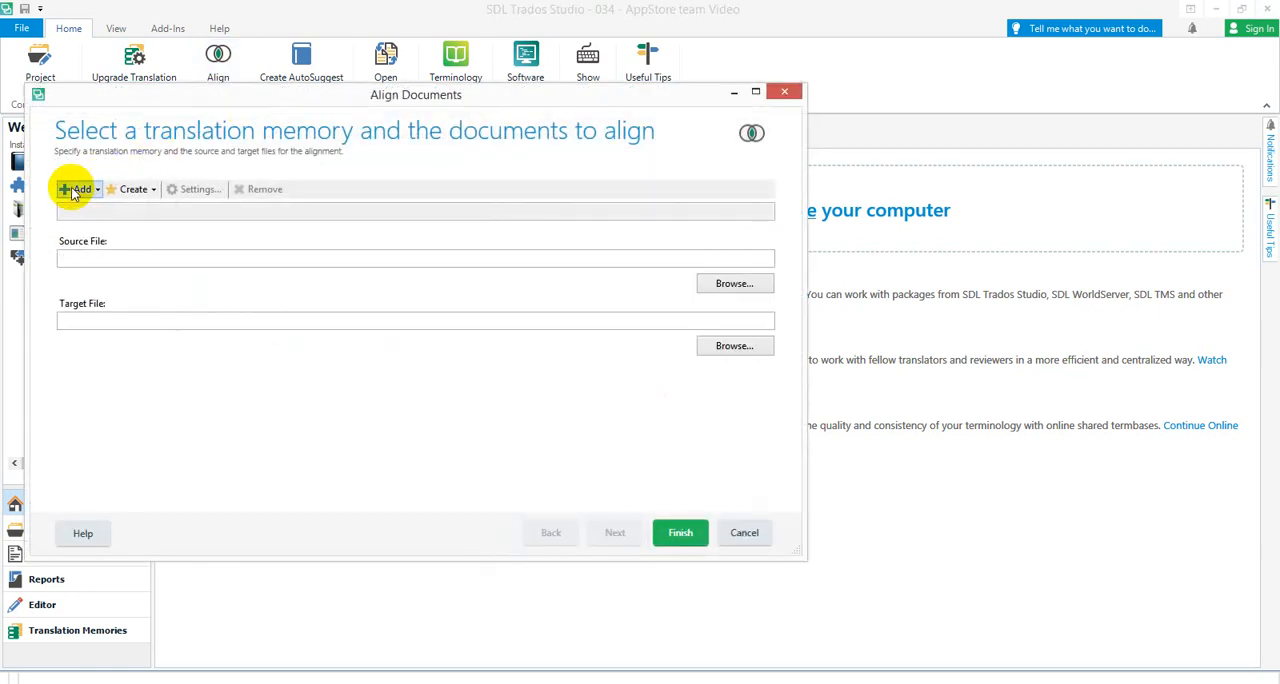
{"action": "left_click", "coordinate": [70, 189]}
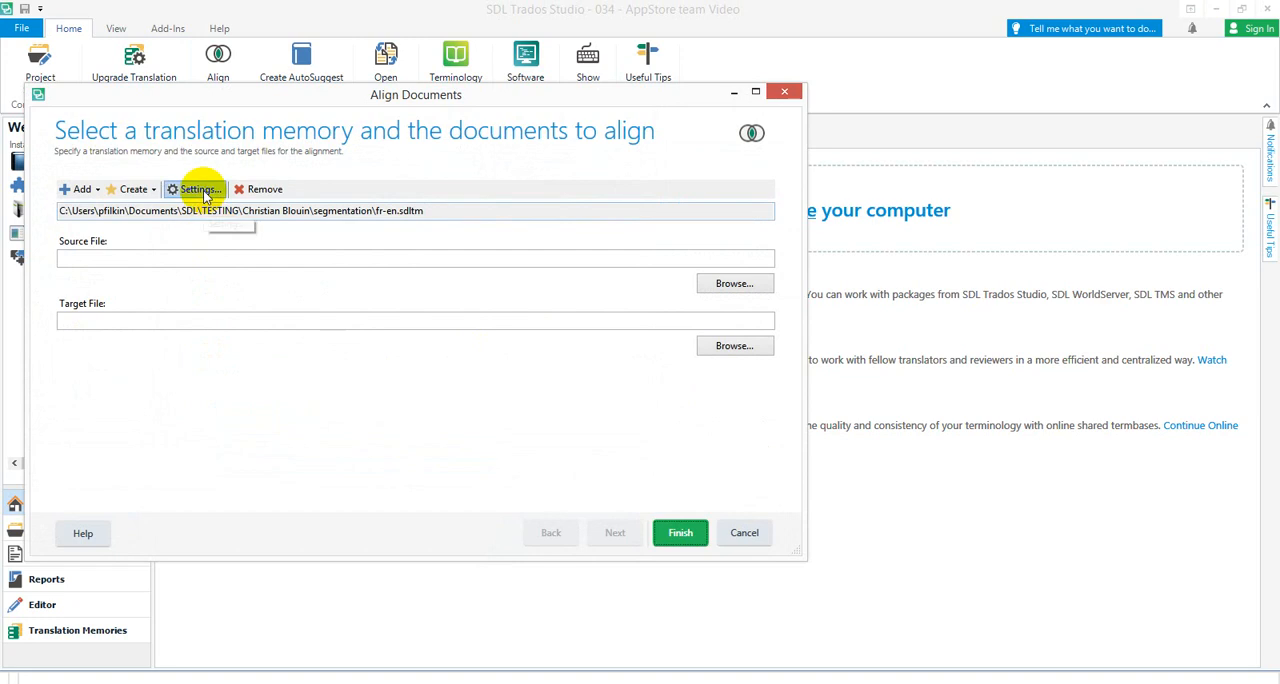
In fr-en settings, reach the English (United Kingdom) segmentation rules under Language Resources.
{"action": "left_click", "coordinate": [197, 189]}
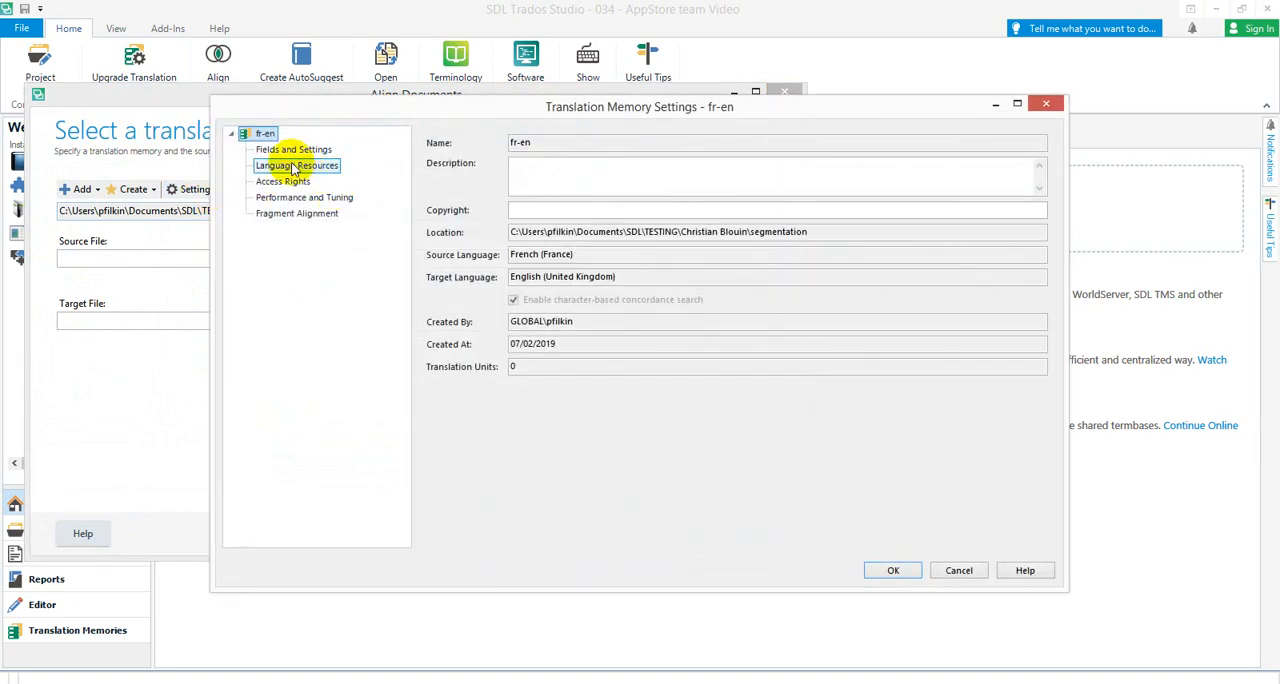
{"action": "left_click", "coordinate": [296, 165]}
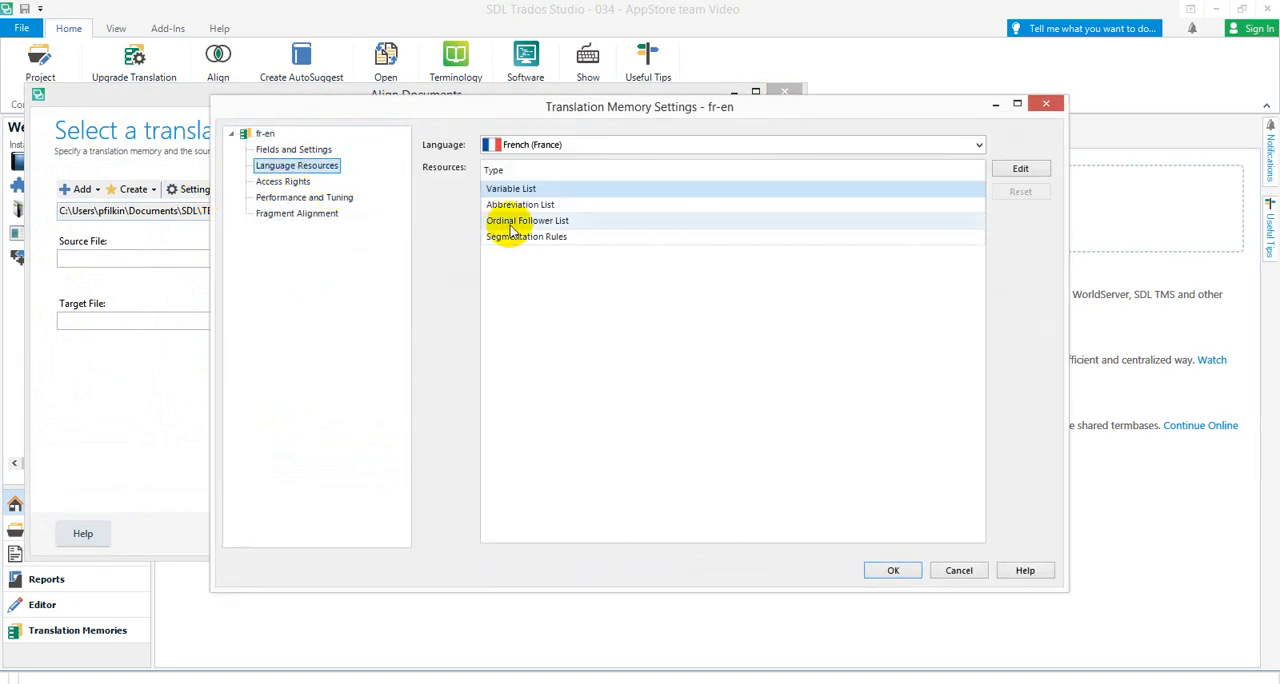
{"action": "left_click", "coordinate": [526, 236]}
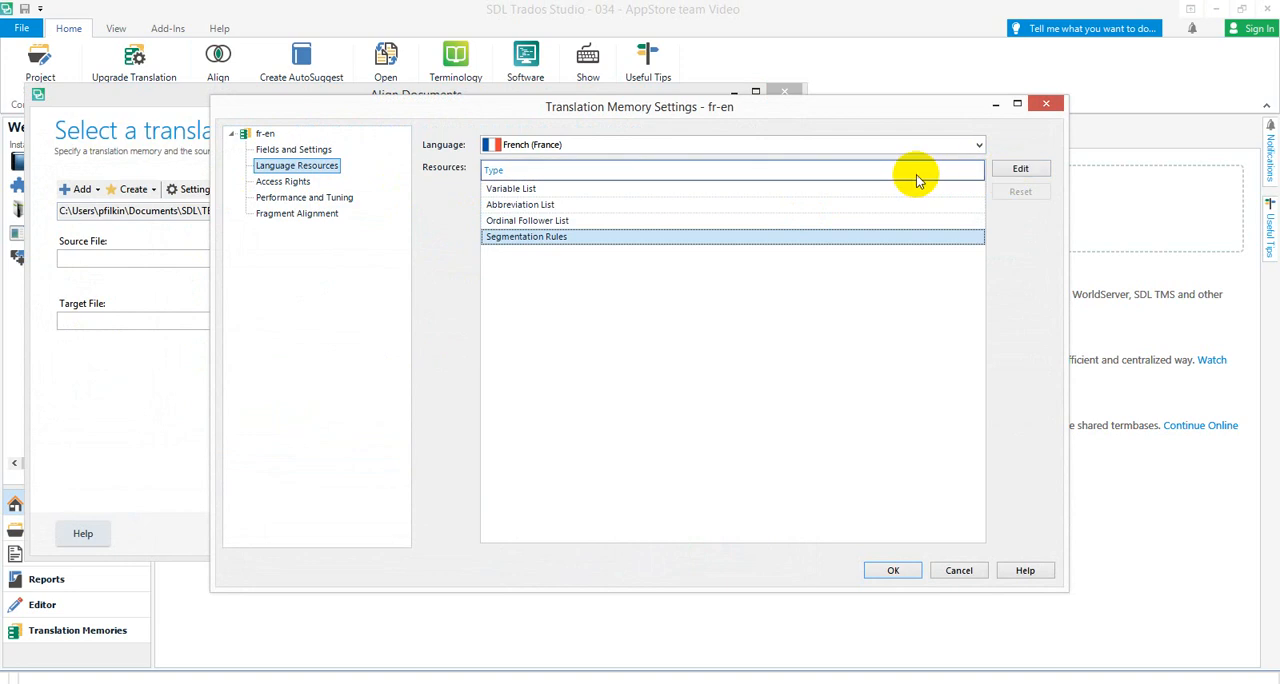
{"action": "left_click", "coordinate": [978, 144]}
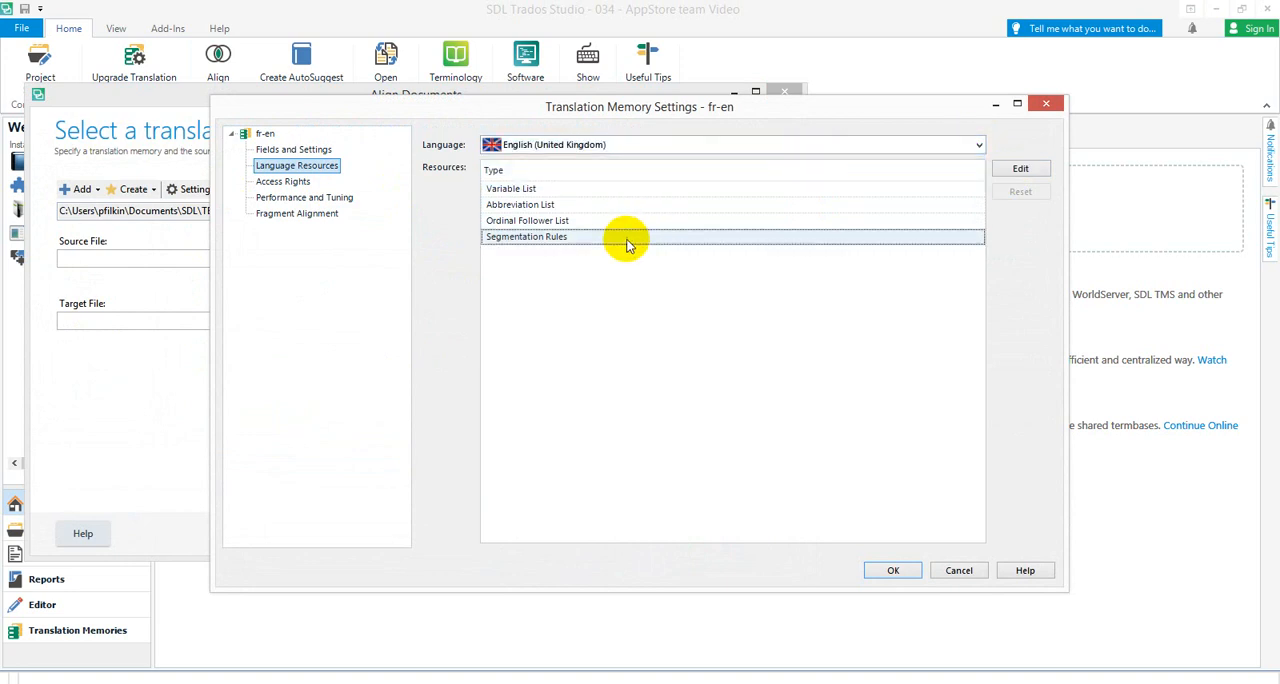
{"action": "left_click", "coordinate": [1020, 168]}
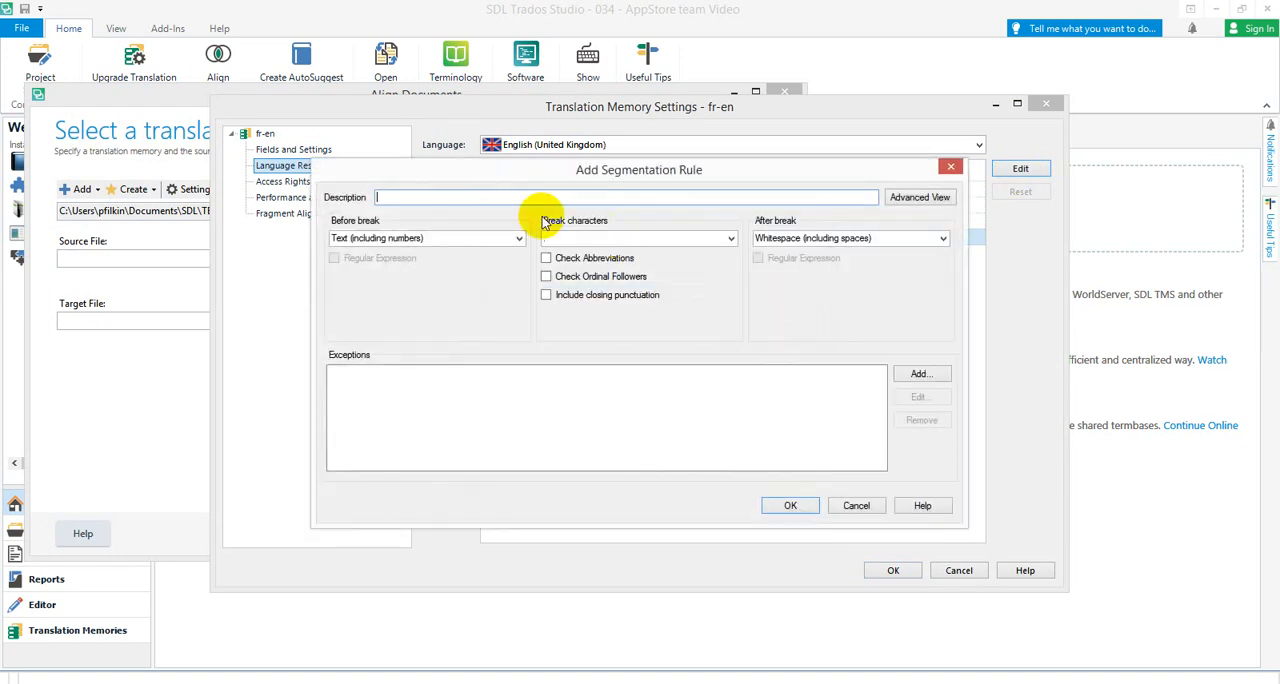
Add a rule described 'Bracketed Numbers', keeping text including numbers before the break, and save it.
{"action": "type", "text": "Bracketed Numbers"}
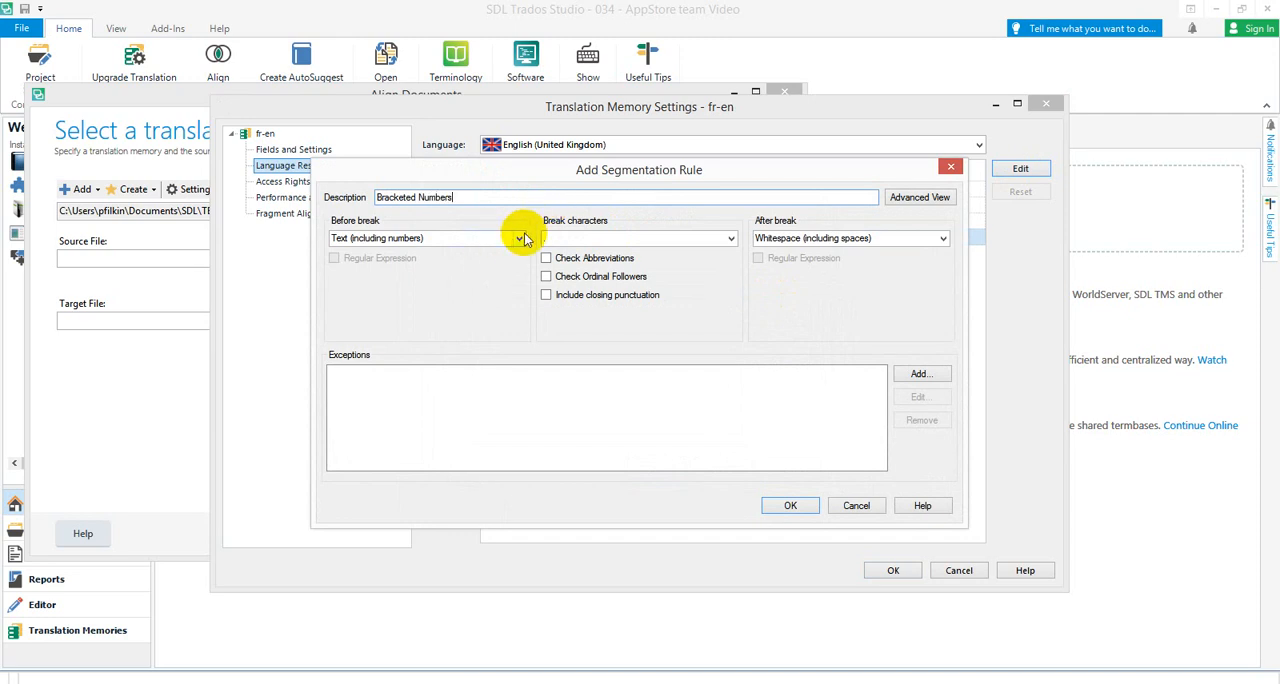
{"action": "left_click", "coordinate": [517, 238]}
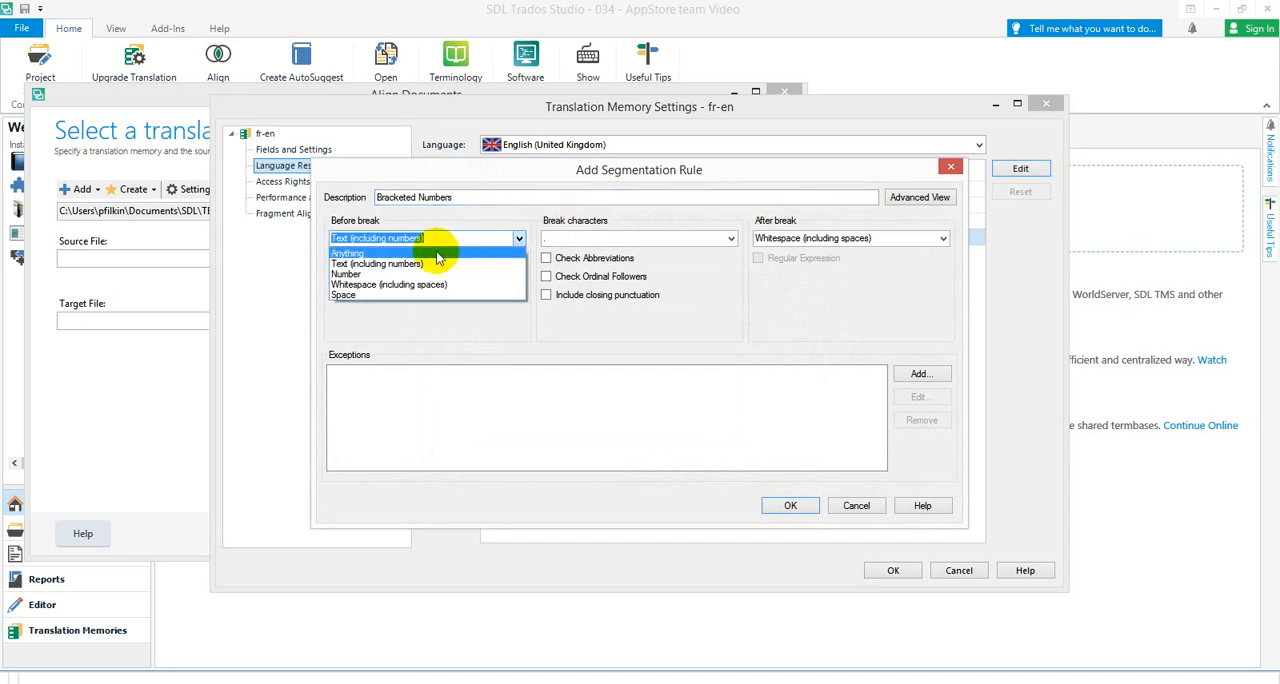
{"action": "left_click", "coordinate": [347, 252]}
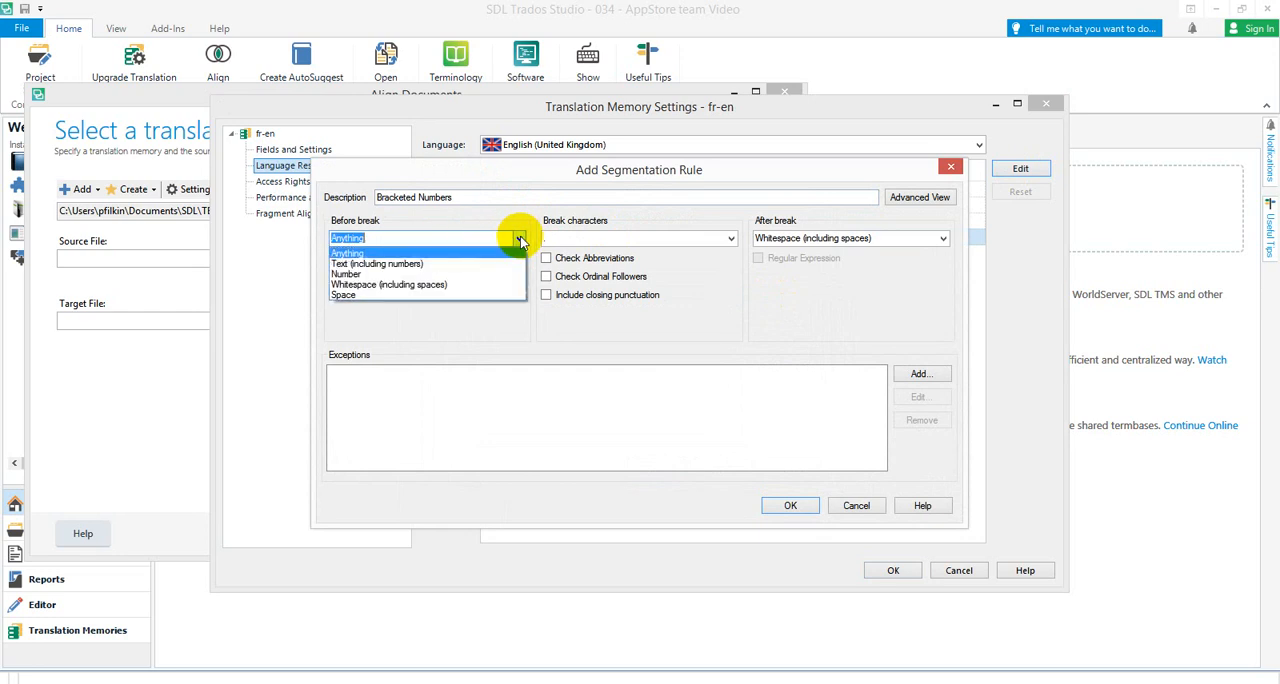
{"action": "left_click", "coordinate": [376, 263]}
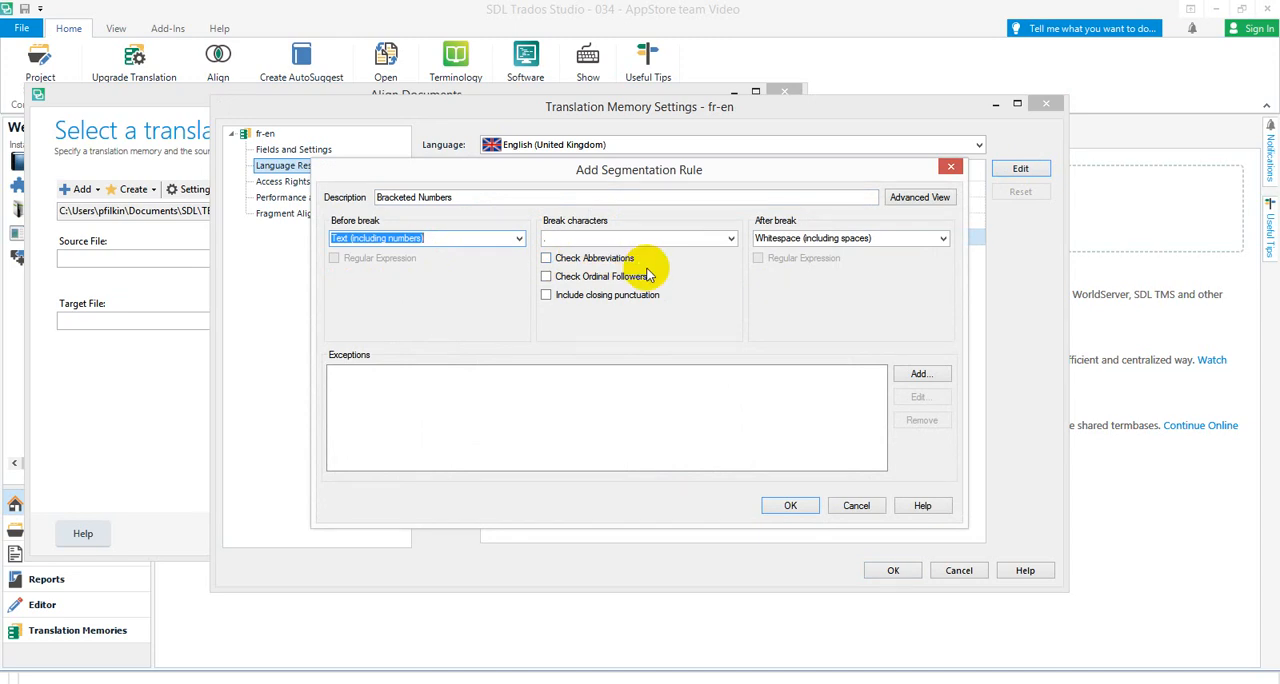
{"action": "left_click", "coordinate": [790, 505]}
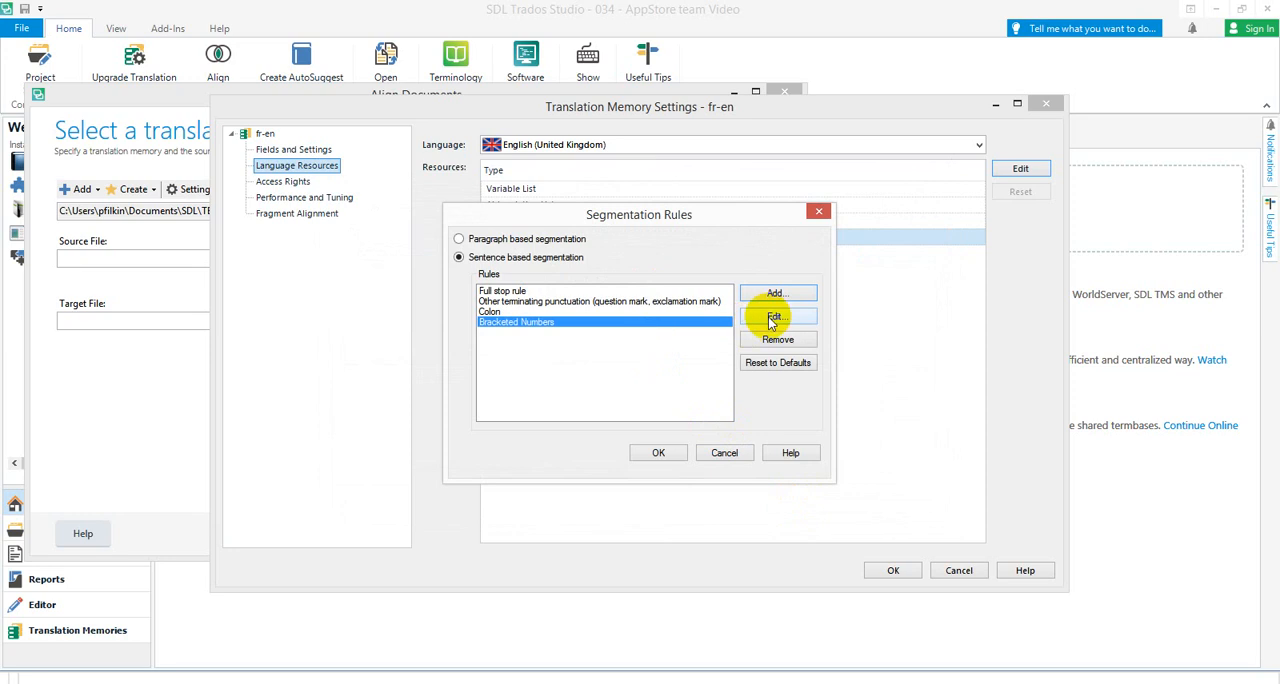
Edit Bracketed Numbers: placeholder XXX as a regular expression before break, Tab break character, Anything after.
{"action": "left_click", "coordinate": [778, 317]}
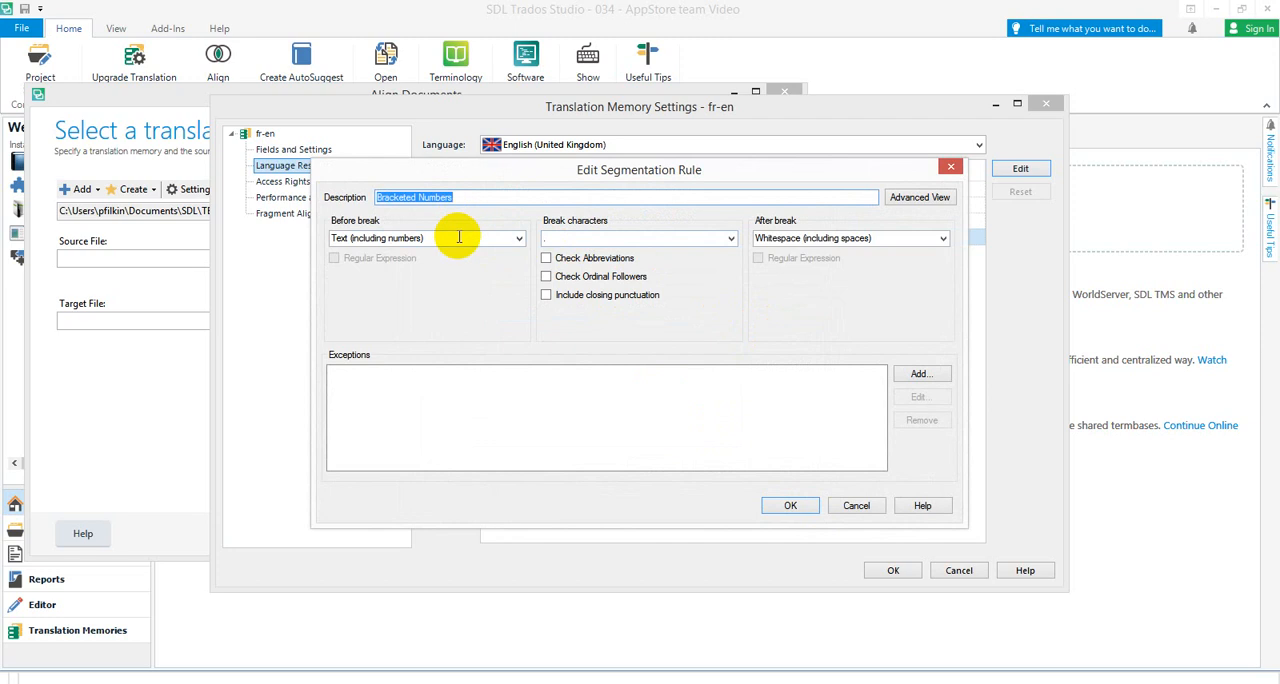
{"action": "type", "text": "XXX"}
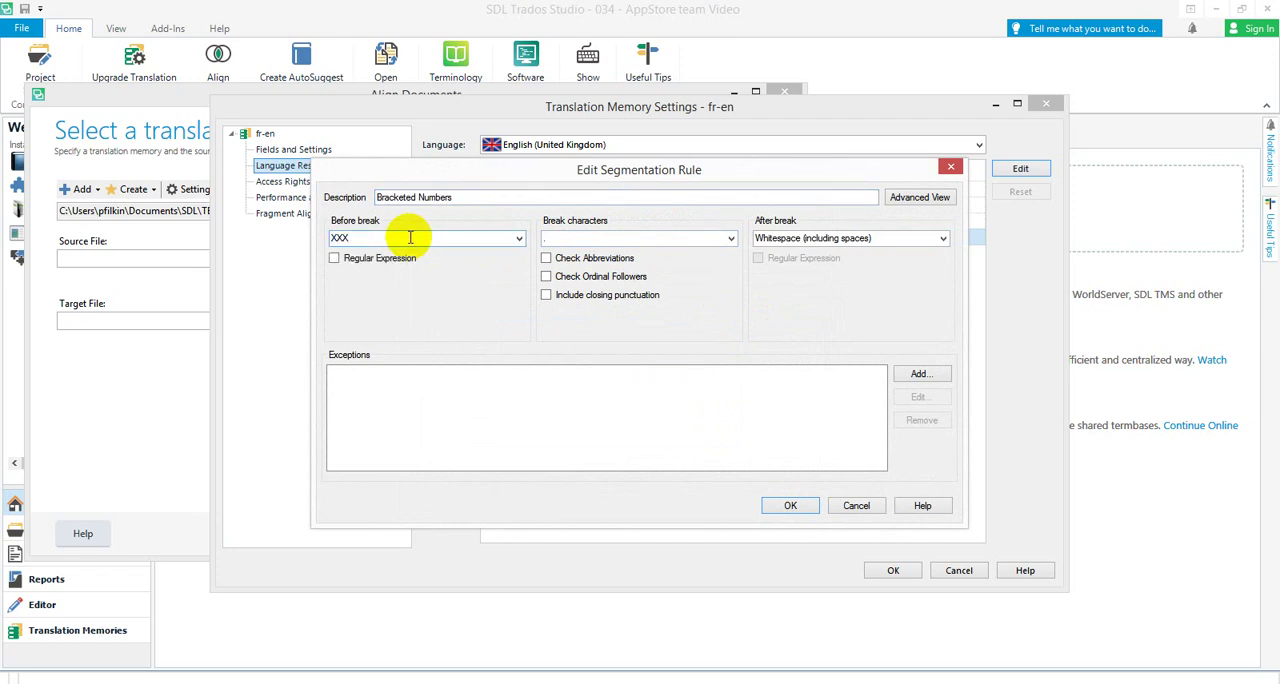
{"action": "left_click", "coordinate": [334, 258]}
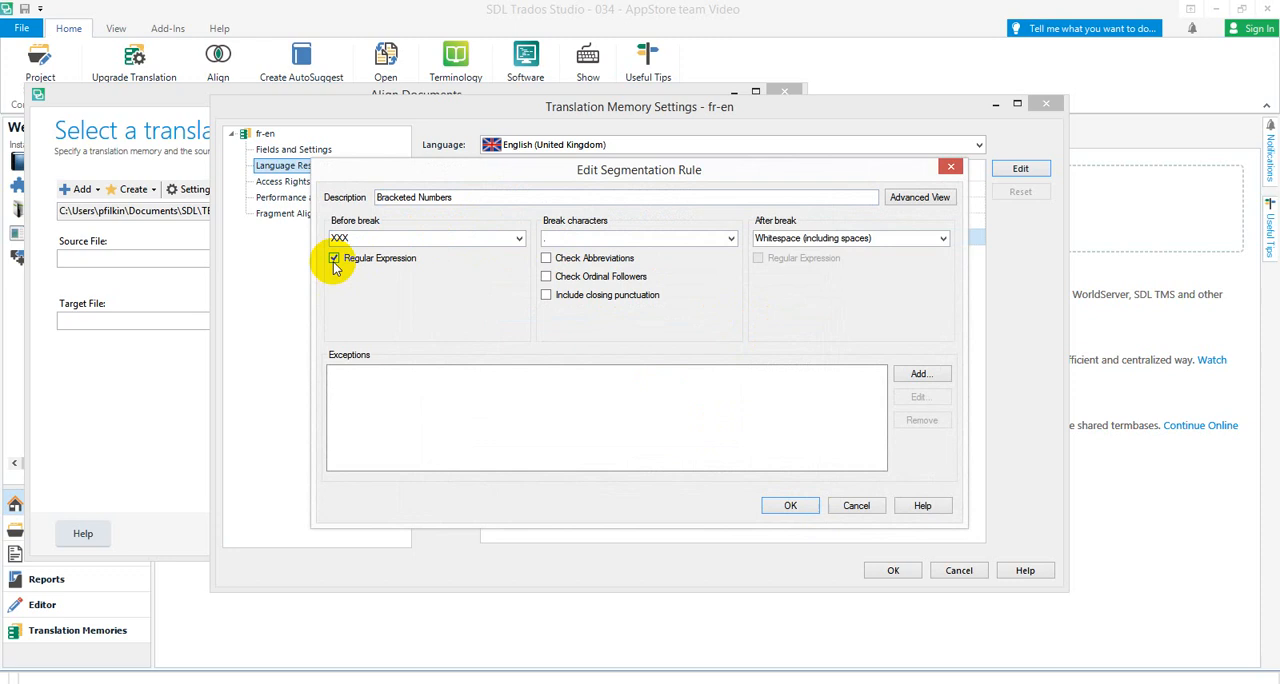
{"action": "left_click", "coordinate": [731, 238]}
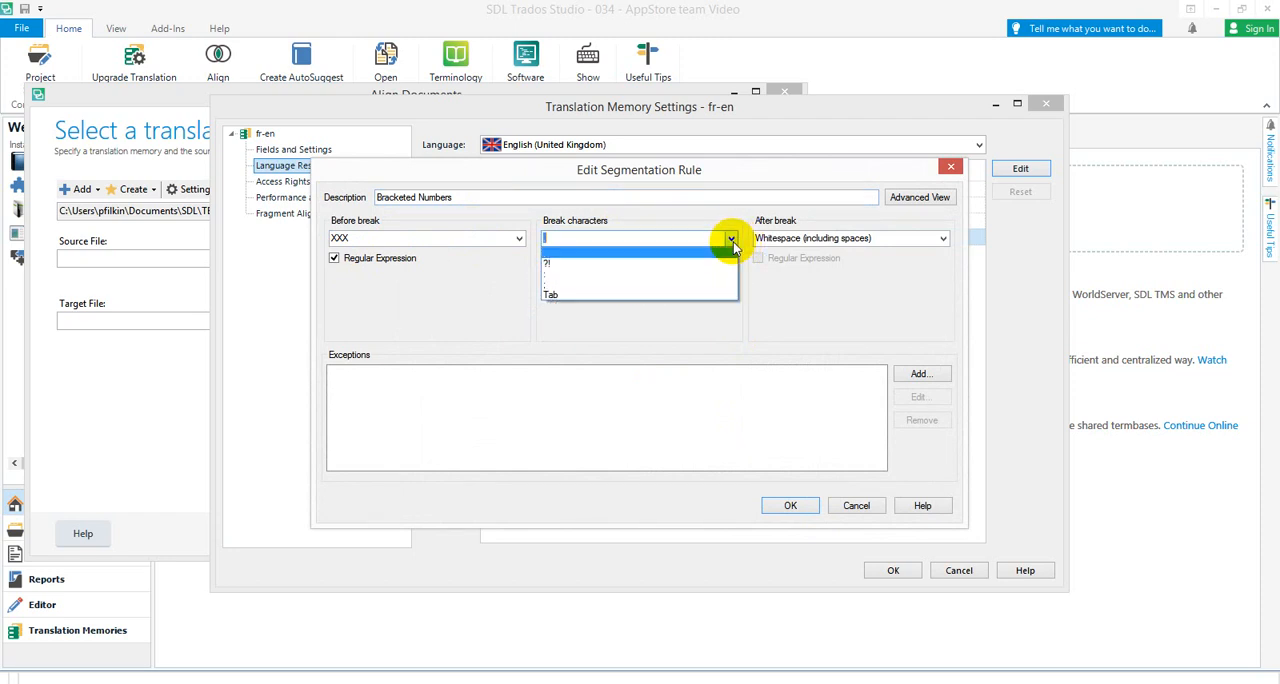
{"action": "left_click", "coordinate": [550, 294]}
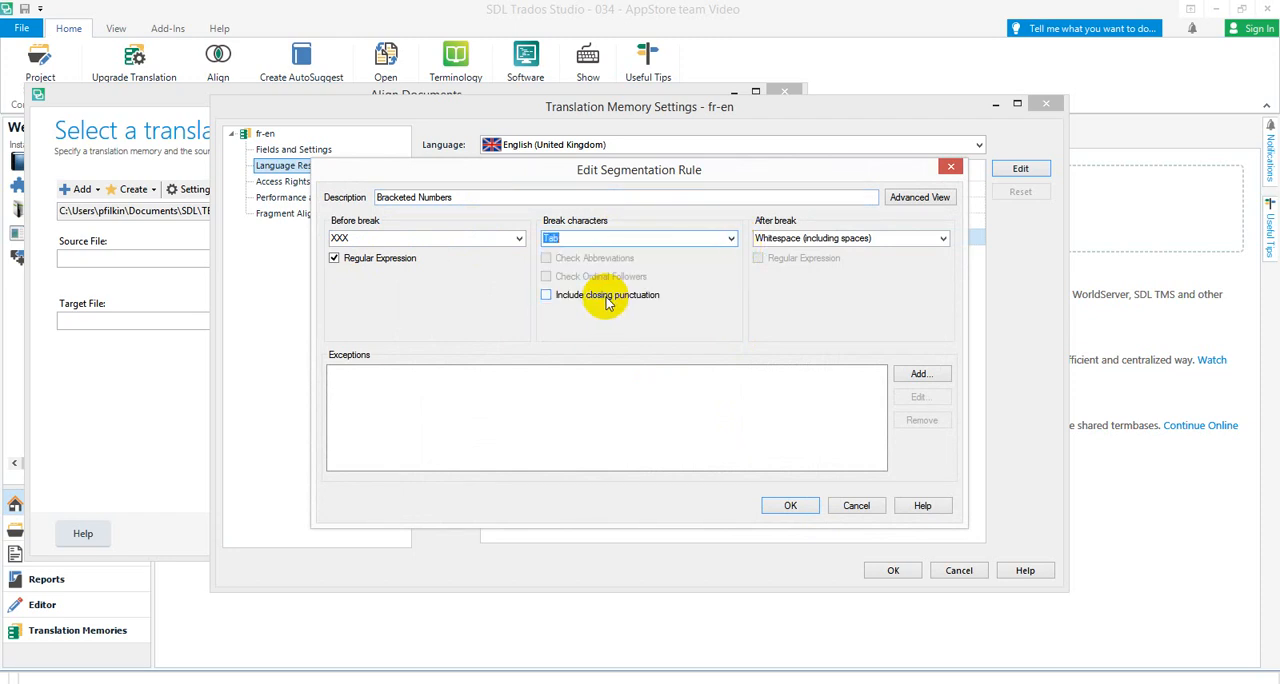
{"action": "left_click", "coordinate": [942, 238]}
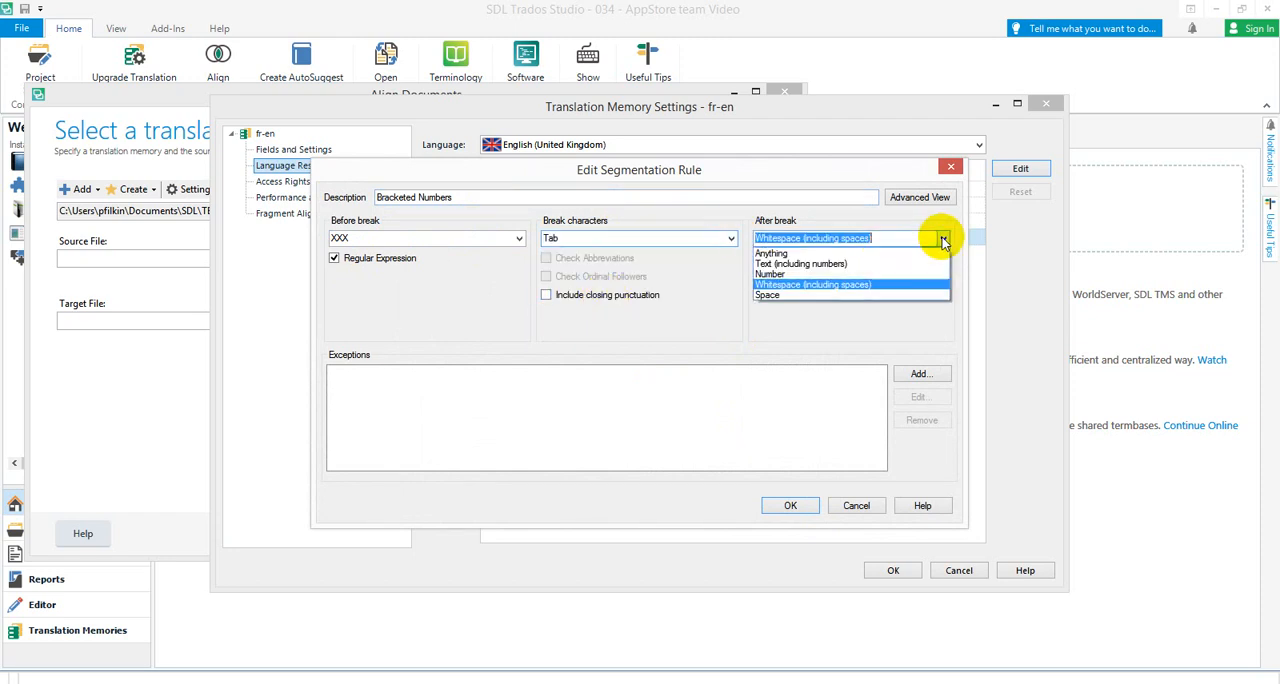
{"action": "left_click", "coordinate": [771, 253]}
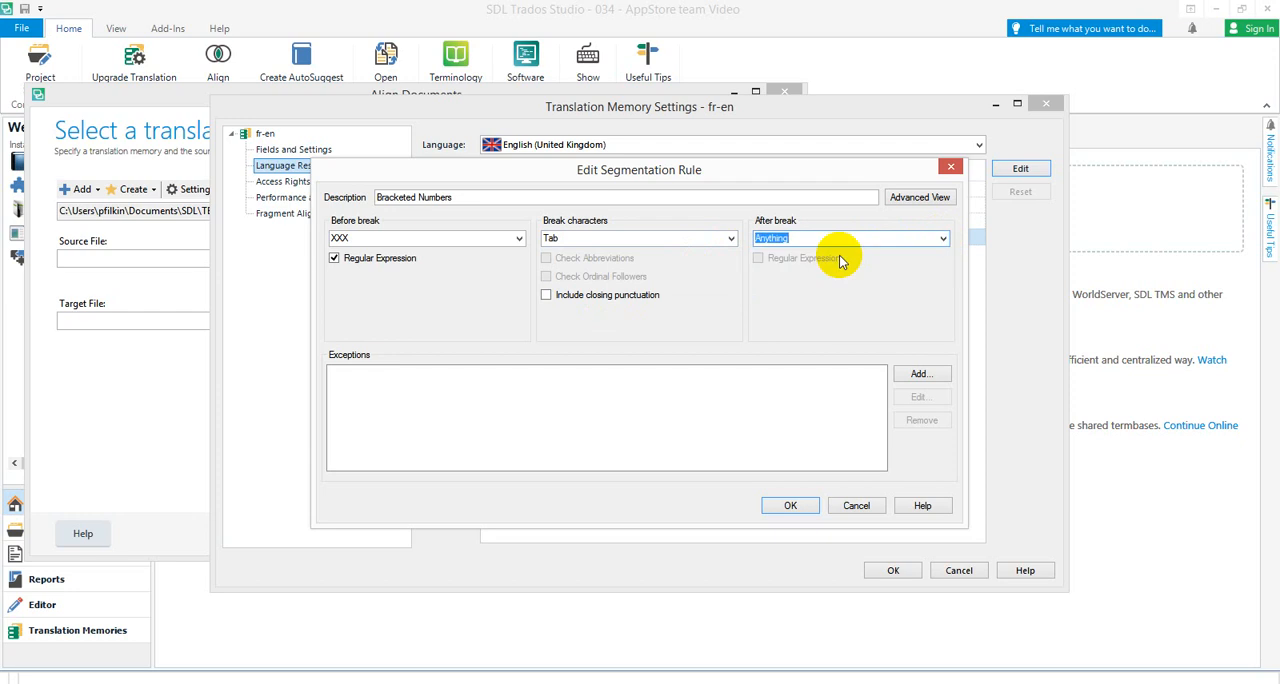
{"action": "left_click", "coordinate": [920, 197]}
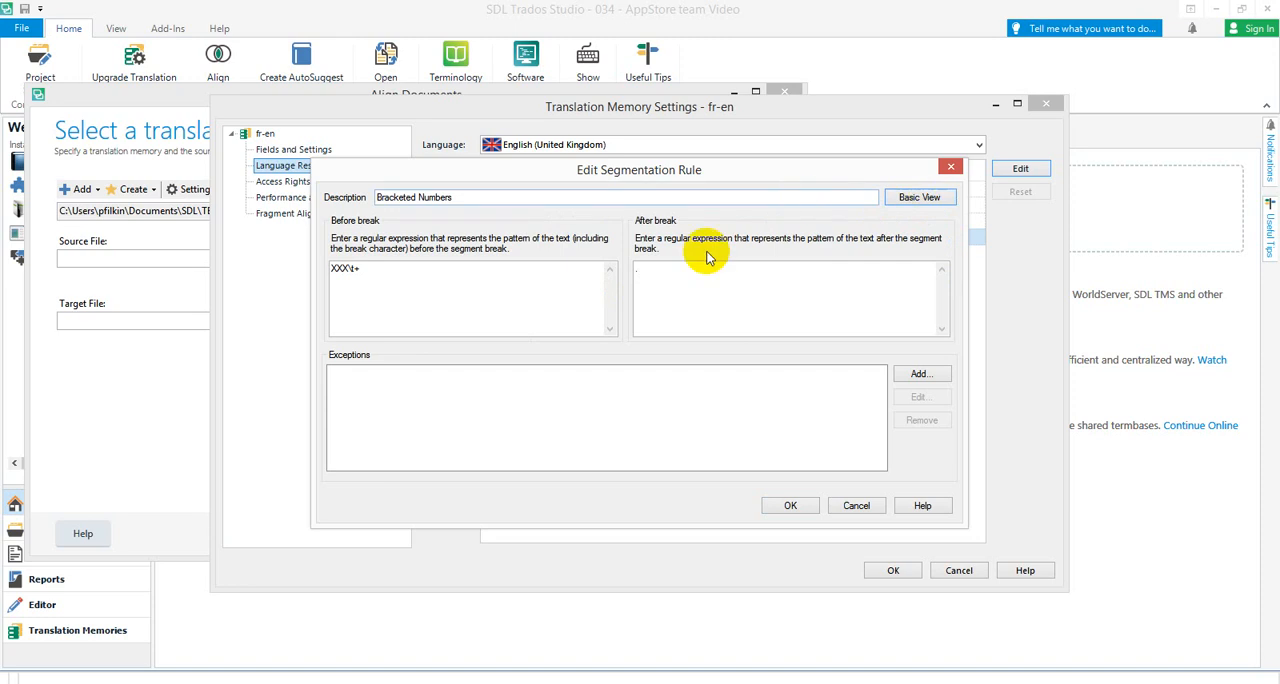
Replace the before-break expression with \(\d+\)\t+, leaving after-break as '.'.
{"action": "left_click", "coordinate": [470, 270]}
{"action": "type", "text": "\\(\\d+"}
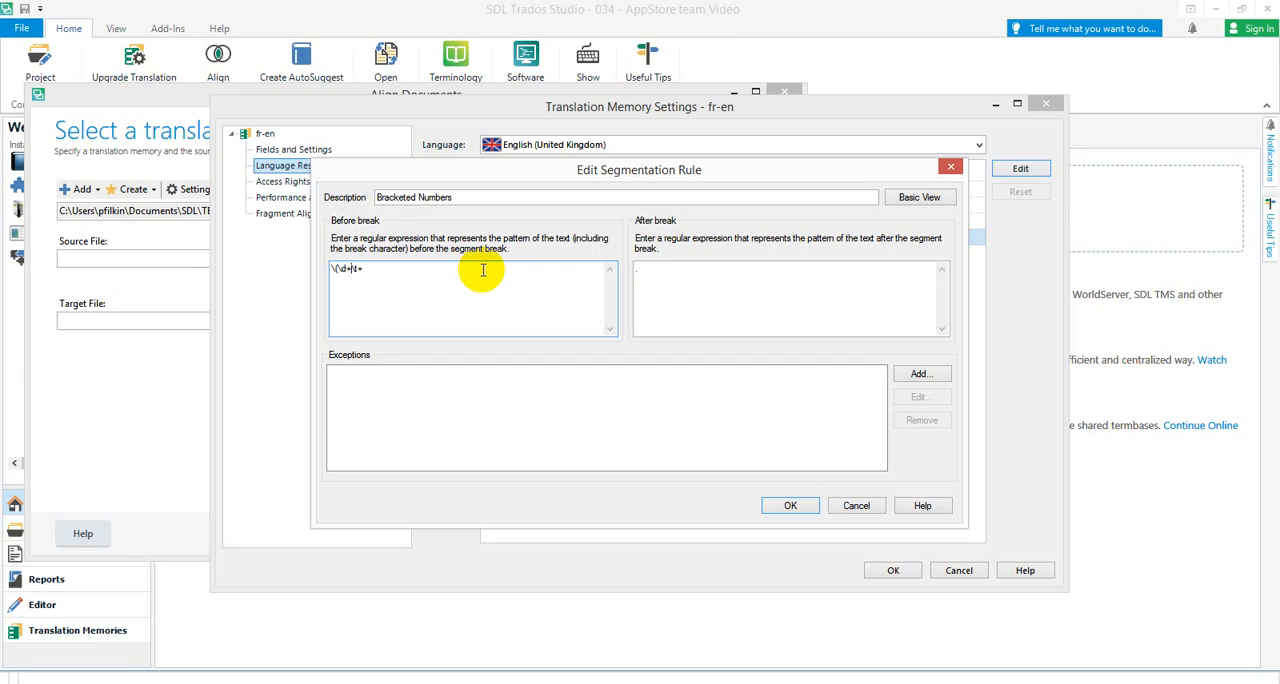
{"action": "mouse_move", "coordinate": [480, 277]}
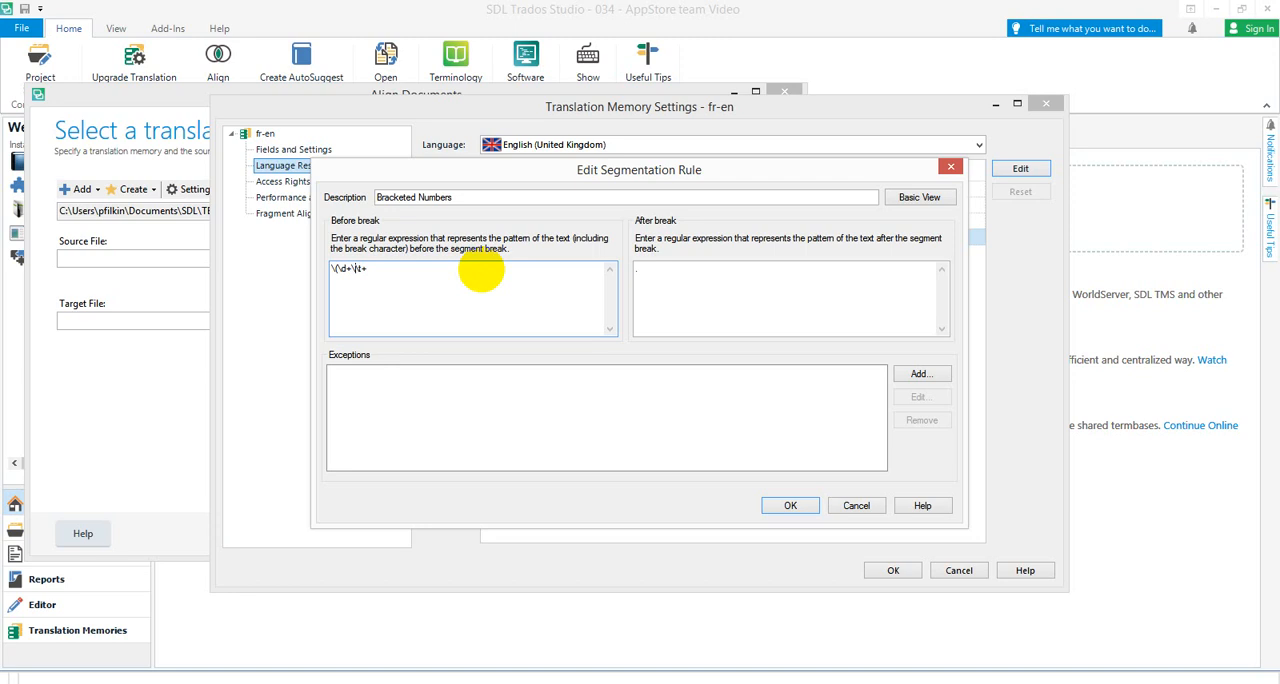
{"action": "mouse_move", "coordinate": [482, 270]}
{"action": "type", "text": ")\\"}
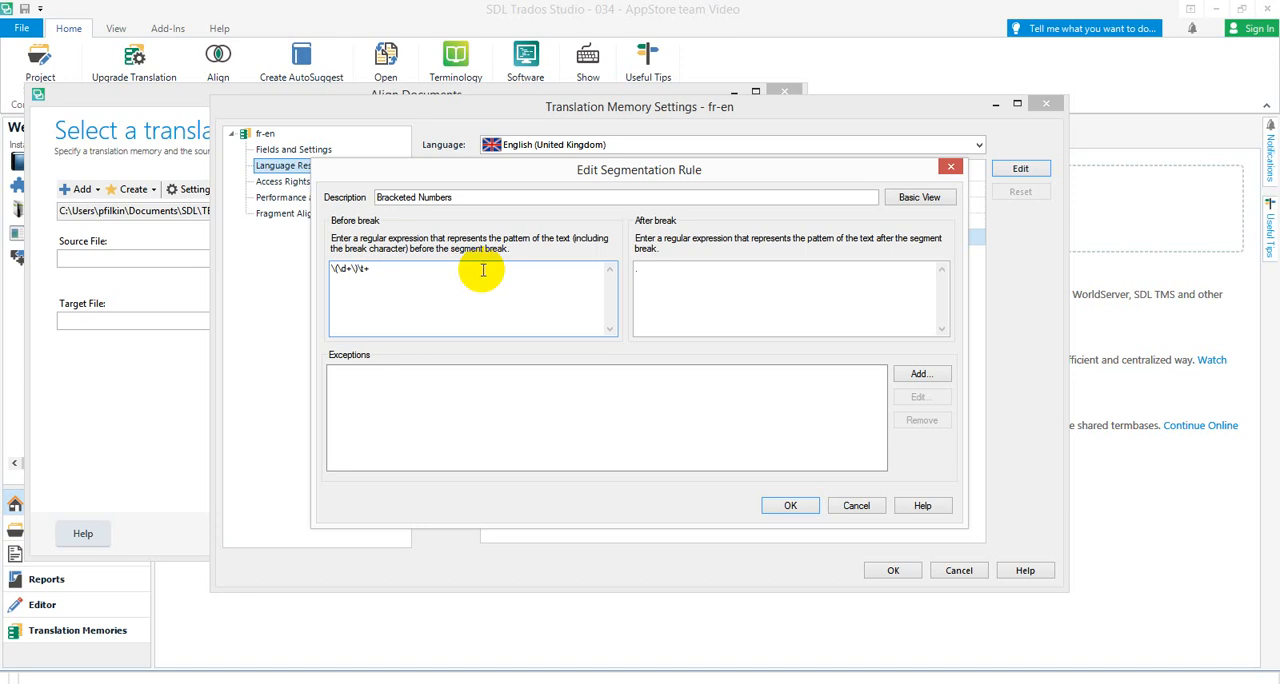
{"action": "mouse_move", "coordinate": [670, 250]}
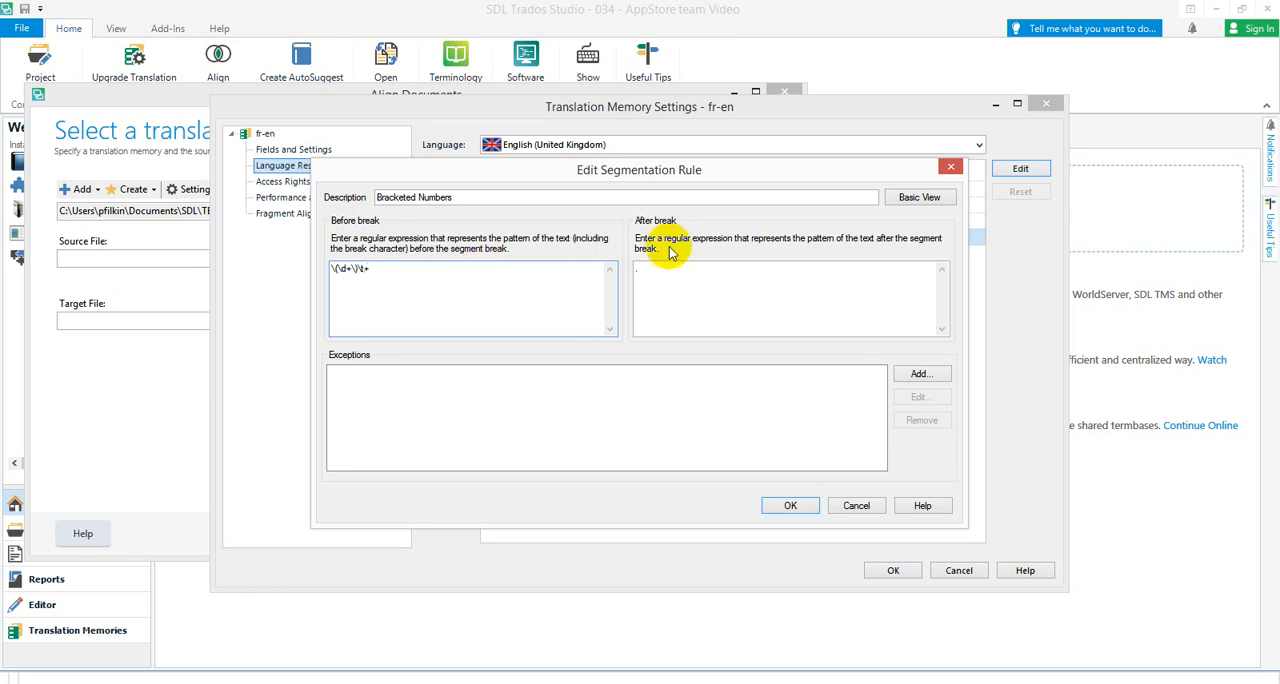
{"action": "left_click", "coordinate": [789, 505]}
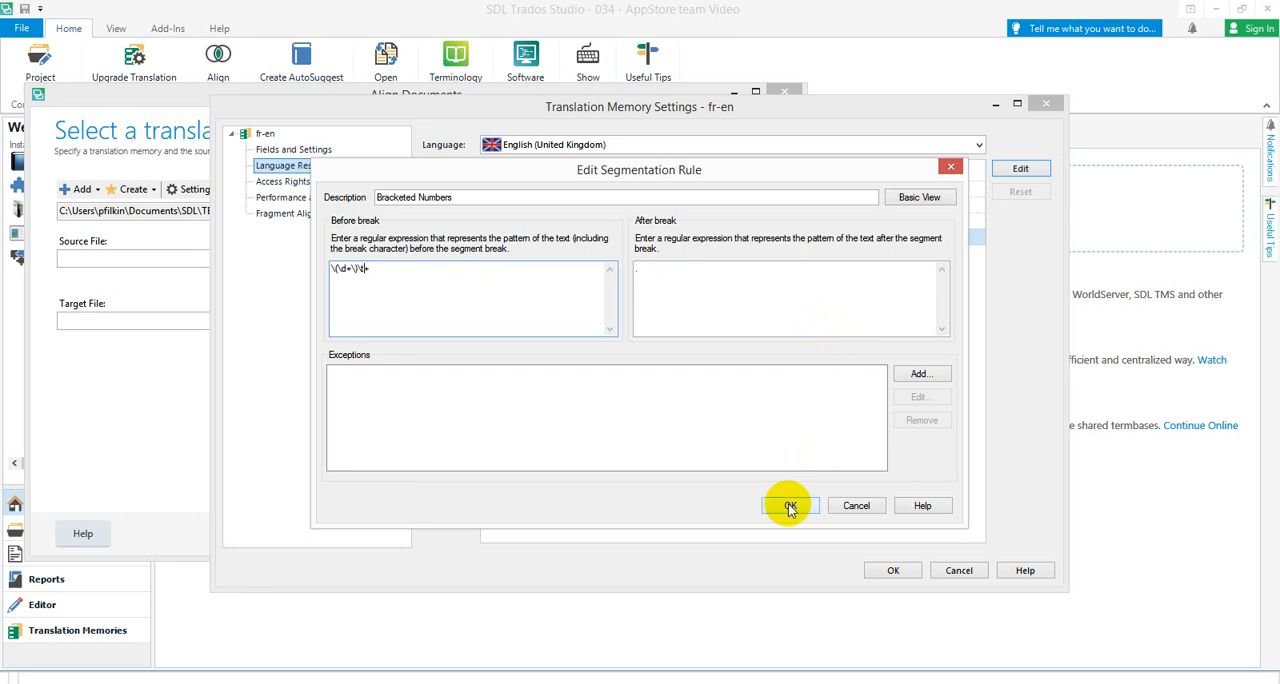
Confirm the updated segmentation rules and load fr.docx as the source file.
{"action": "left_click", "coordinate": [789, 505]}
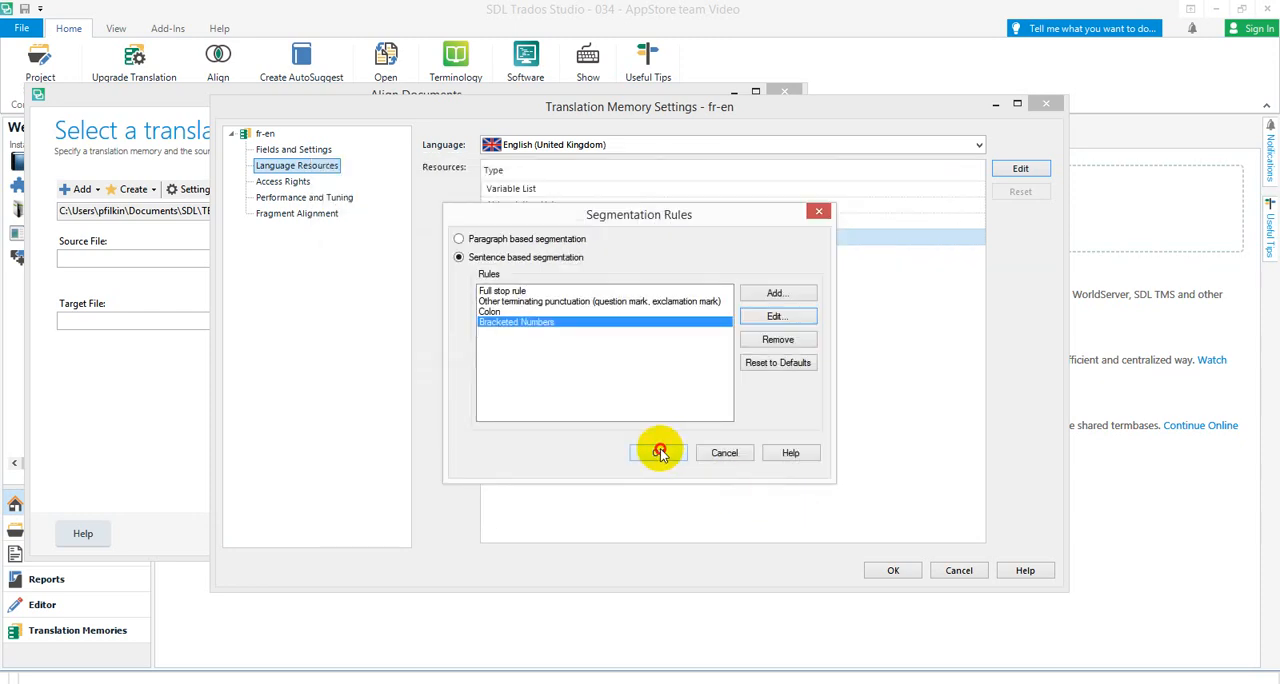
{"action": "left_click", "coordinate": [658, 452]}
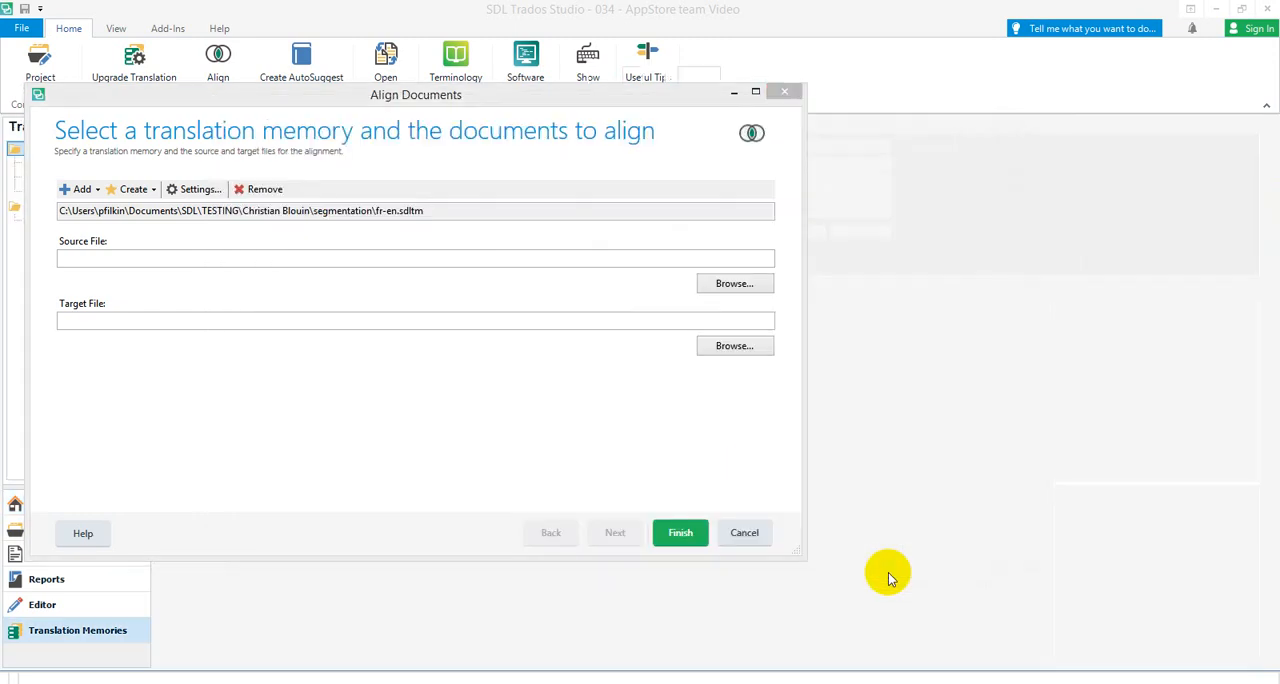
{"action": "left_click", "coordinate": [734, 283]}
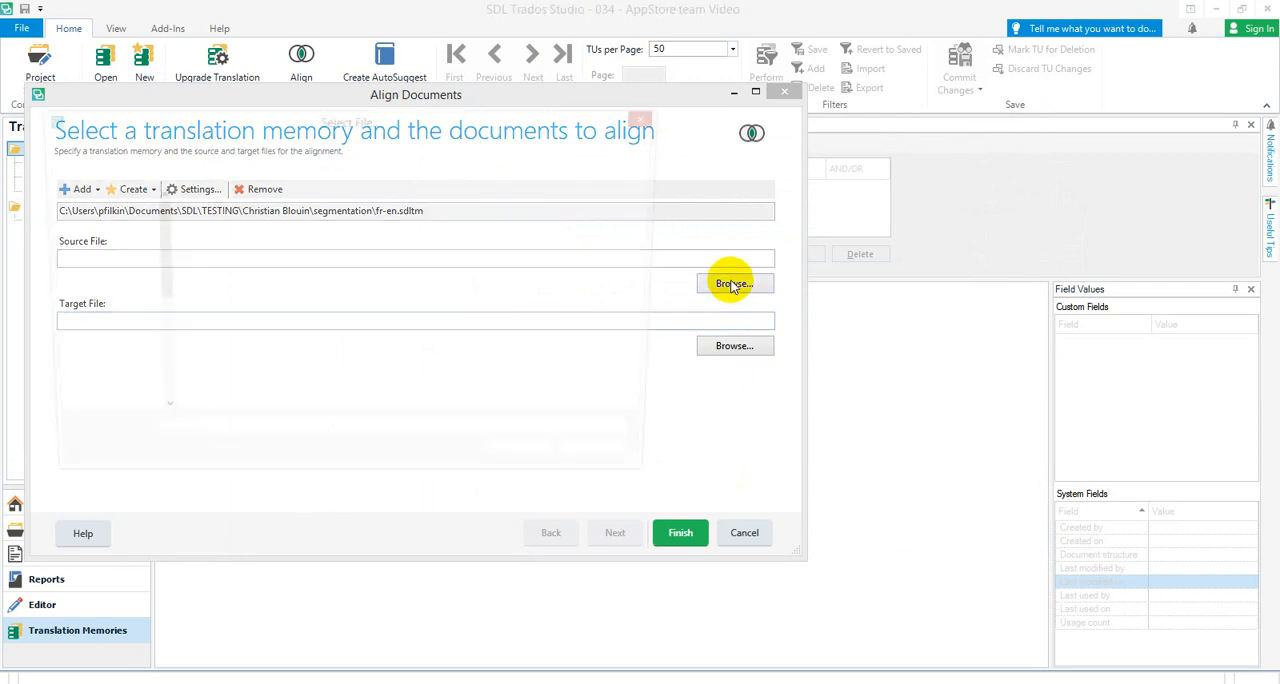
{"action": "left_click", "coordinate": [734, 283]}
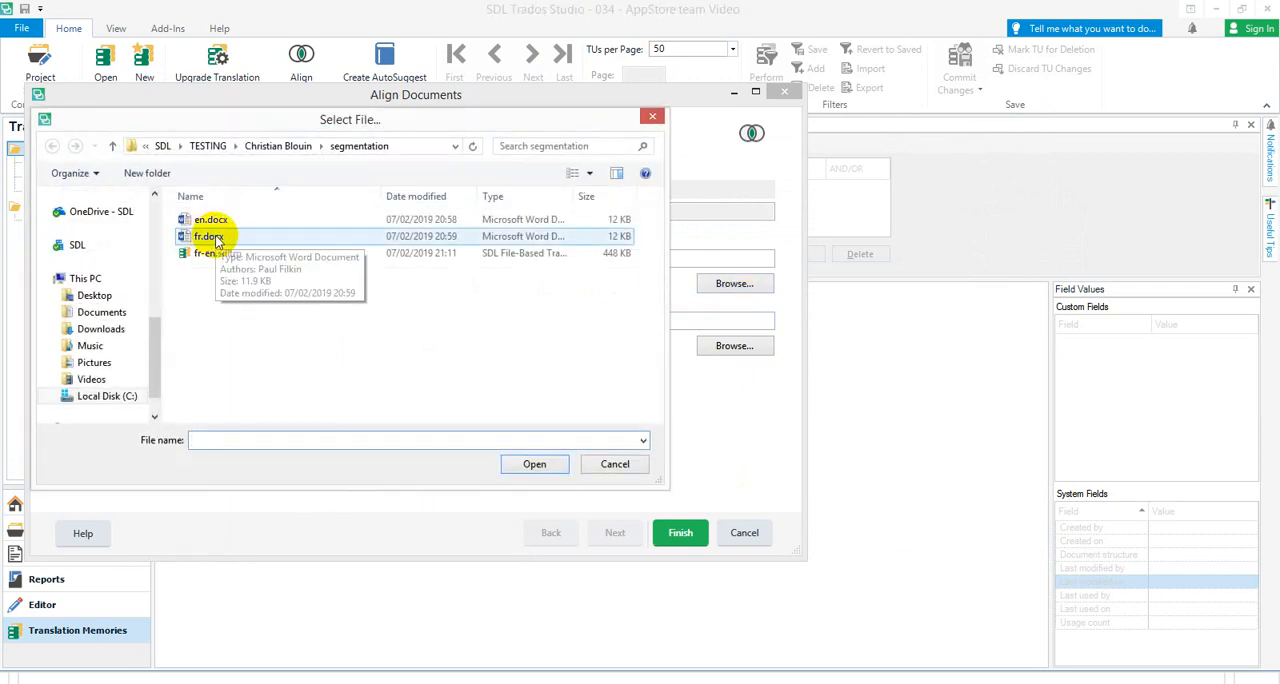
{"action": "left_click", "coordinate": [534, 464]}
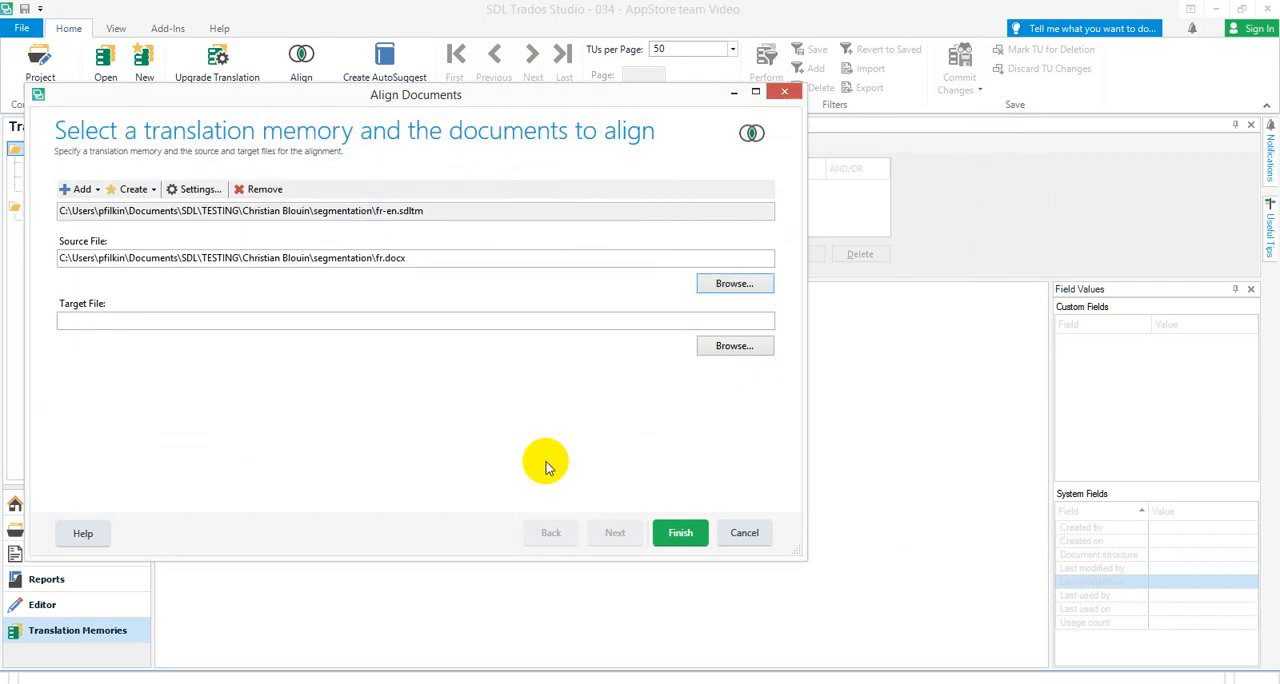
Load en.docx as the target and run the alignment, bracketed numbers now separate segments.
{"action": "left_click", "coordinate": [734, 345]}
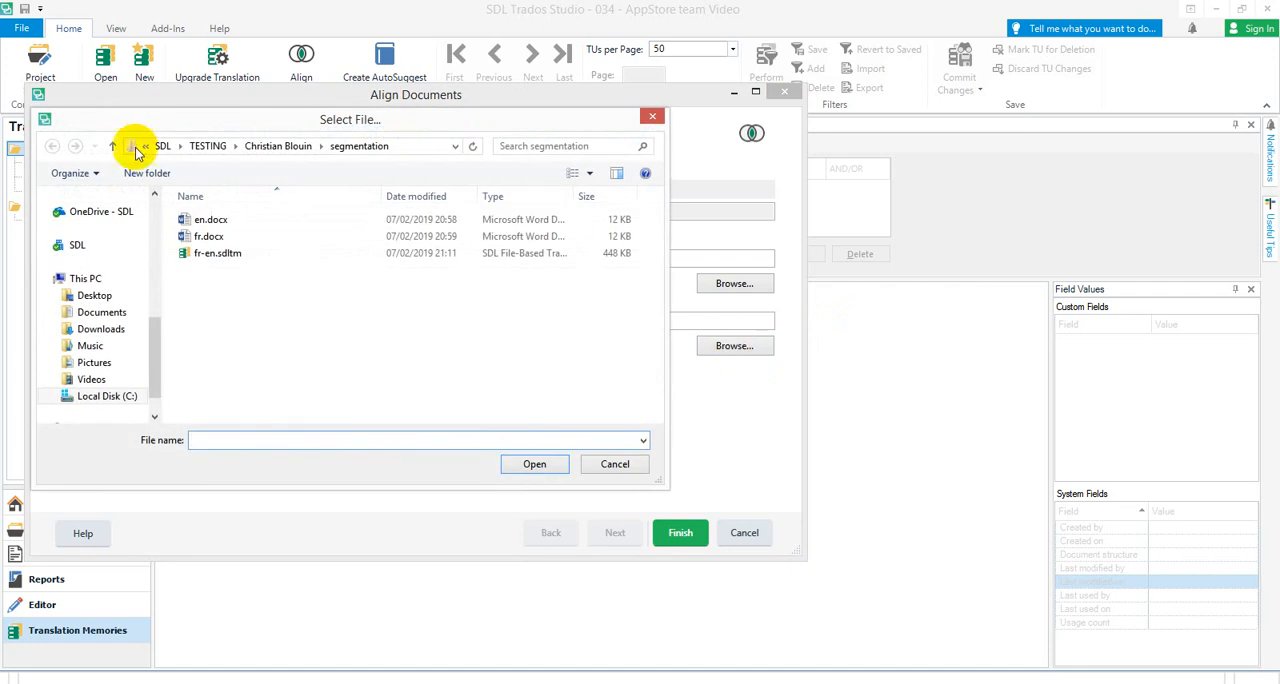
{"action": "left_click", "coordinate": [210, 219]}
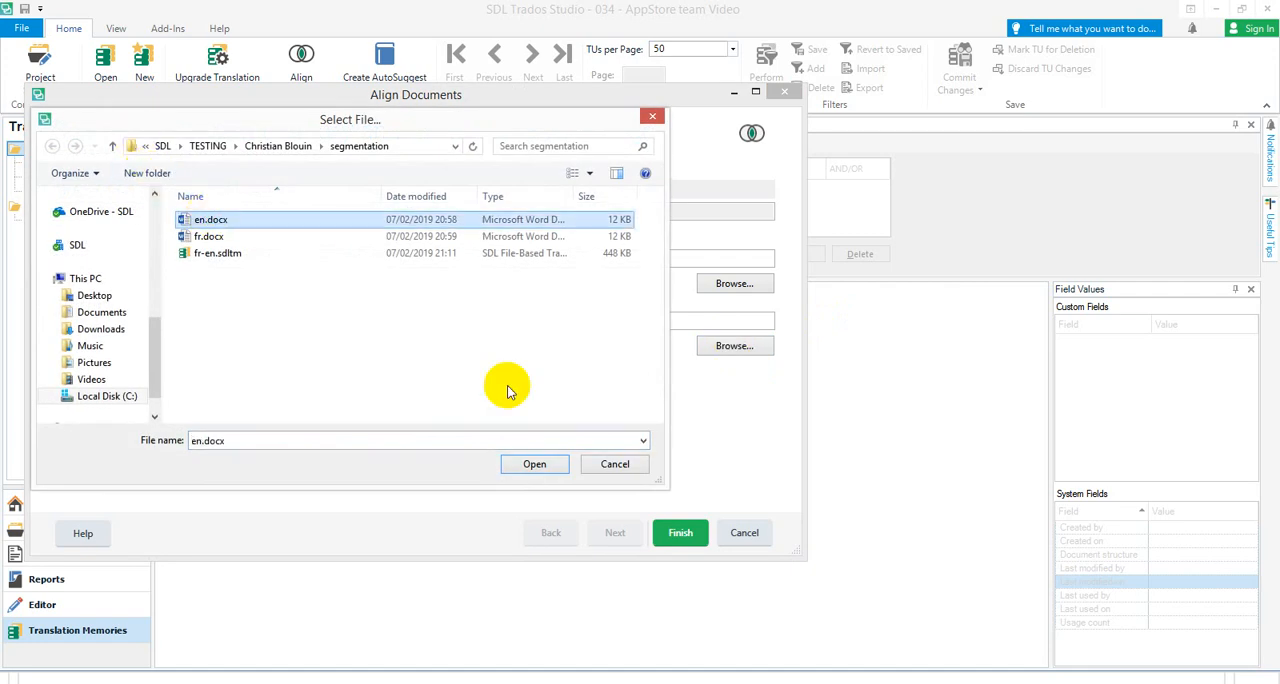
{"action": "left_click", "coordinate": [534, 464]}
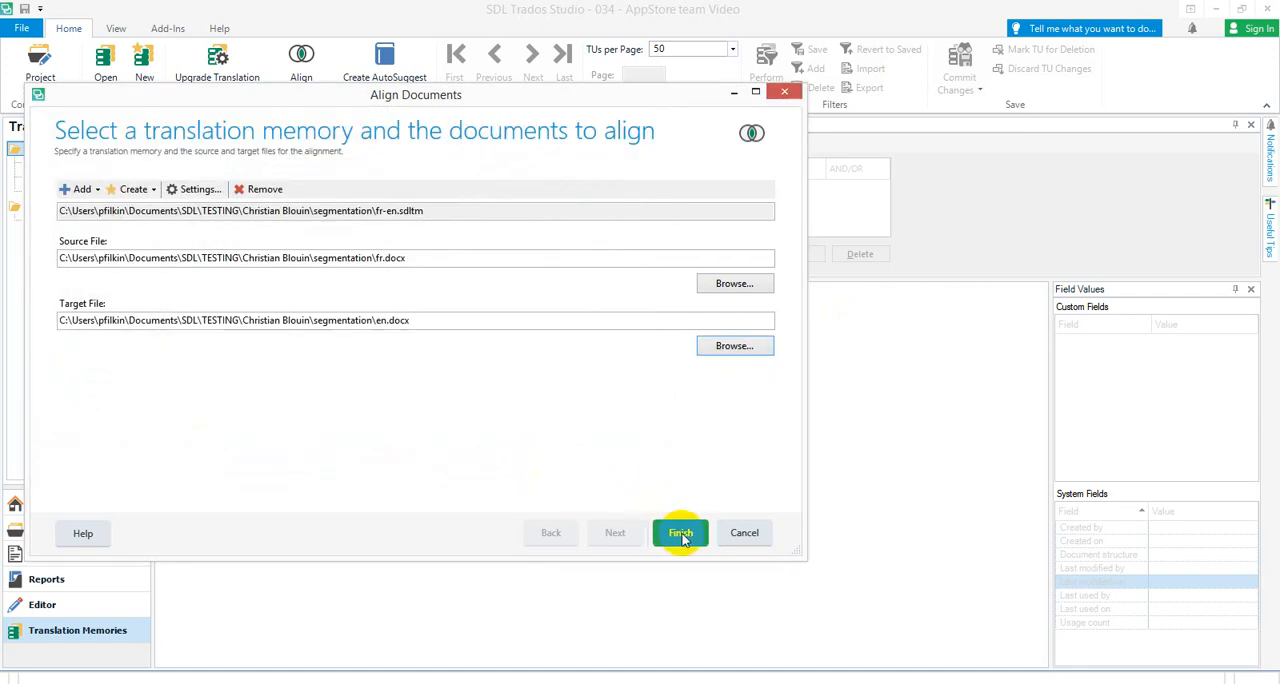
{"action": "left_click", "coordinate": [681, 533]}
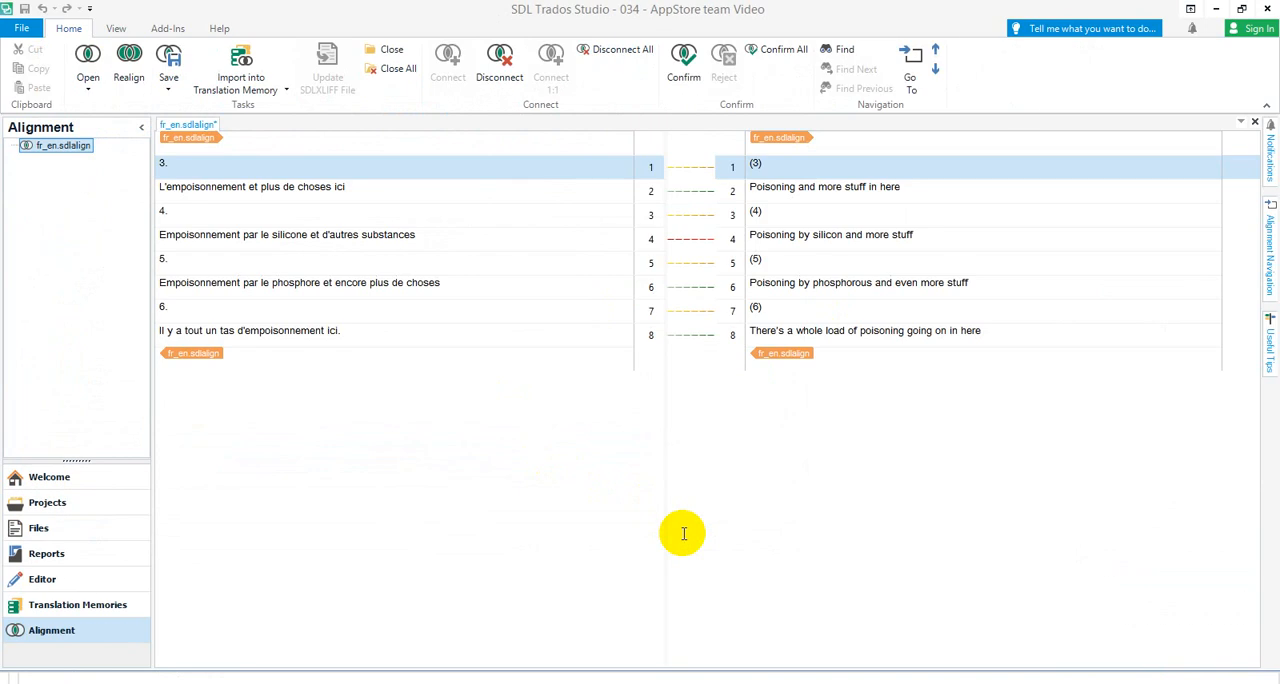